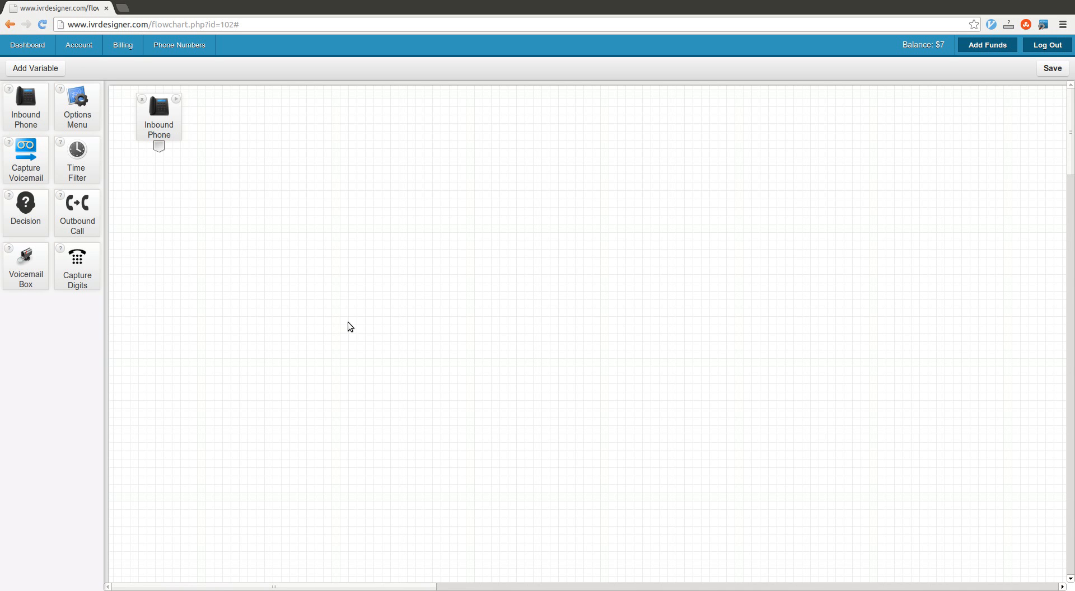
mouse_move(336, 340)
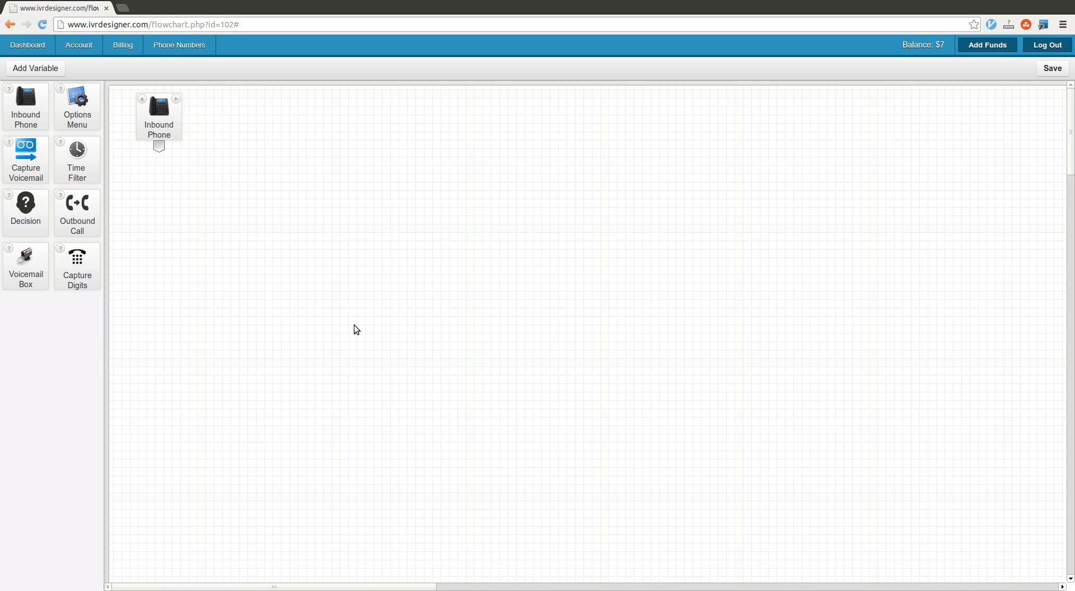
mouse_move(529, 49)
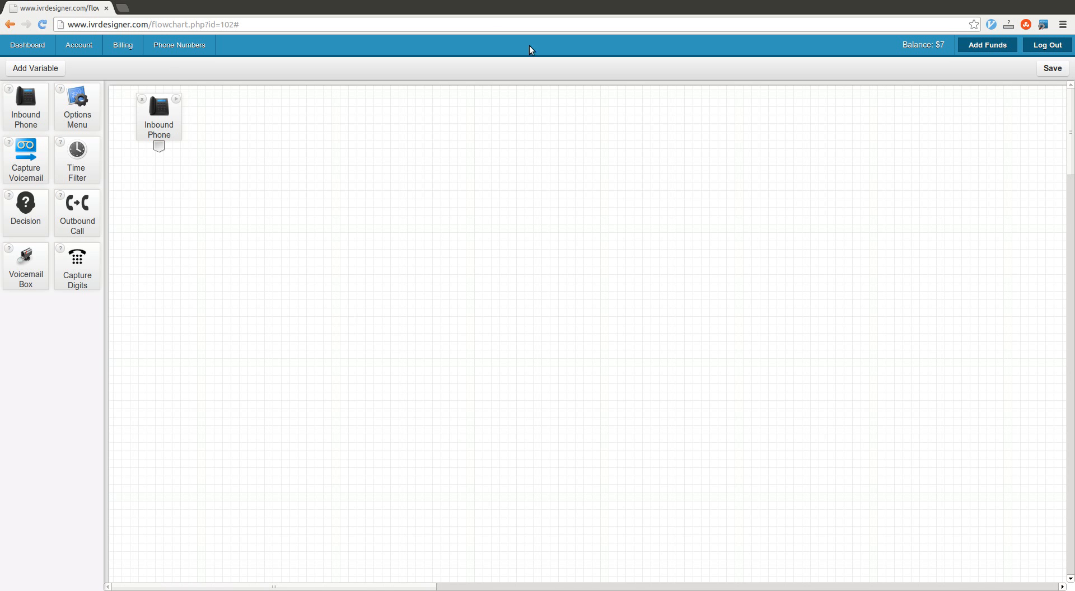
mouse_move(479, 186)
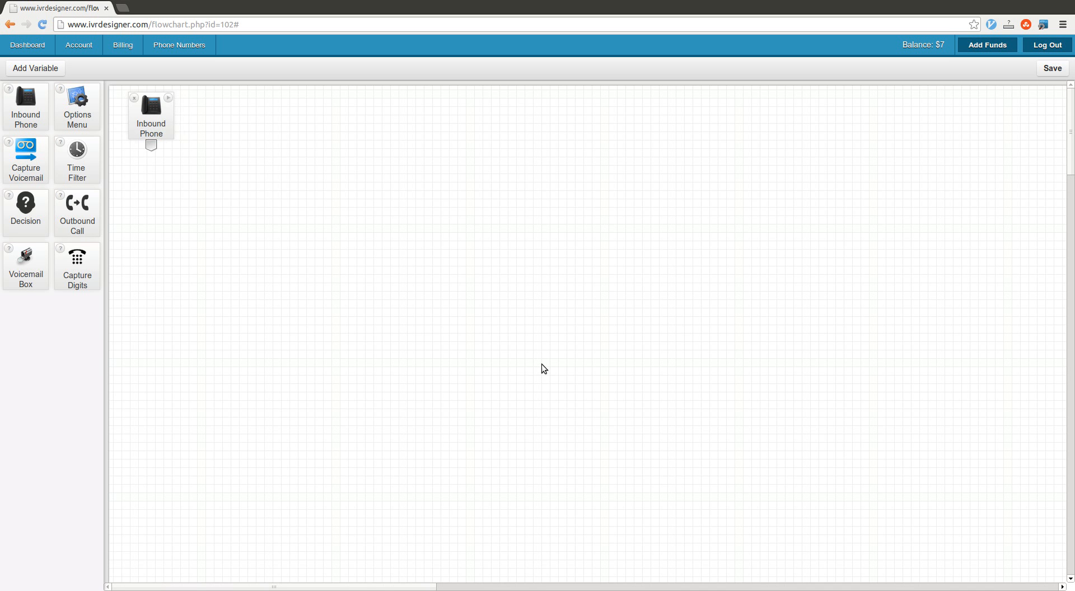
mouse_move(260, 216)
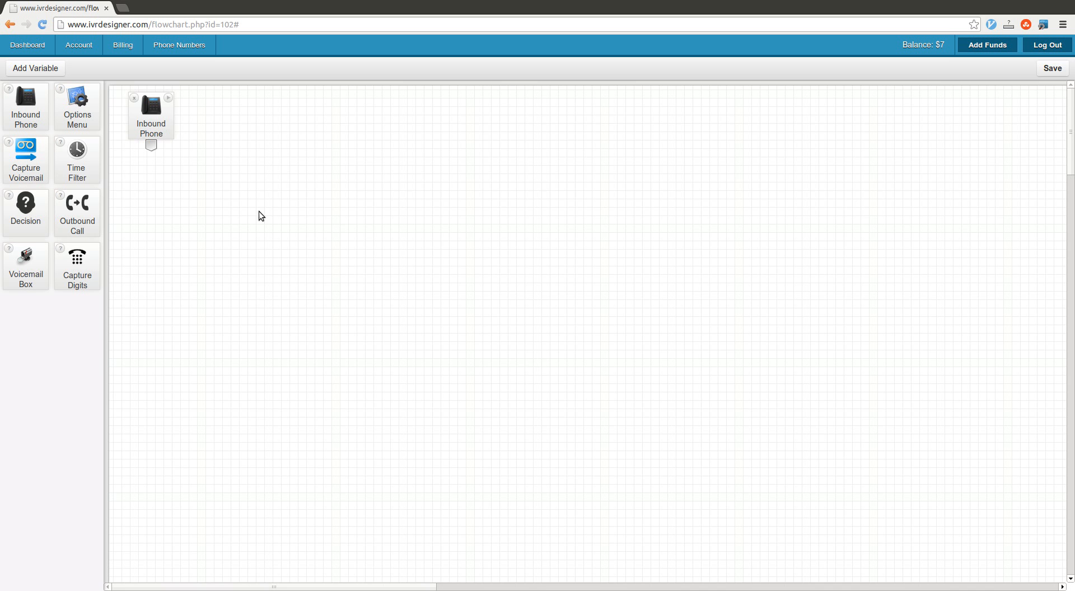
mouse_move(520, 263)
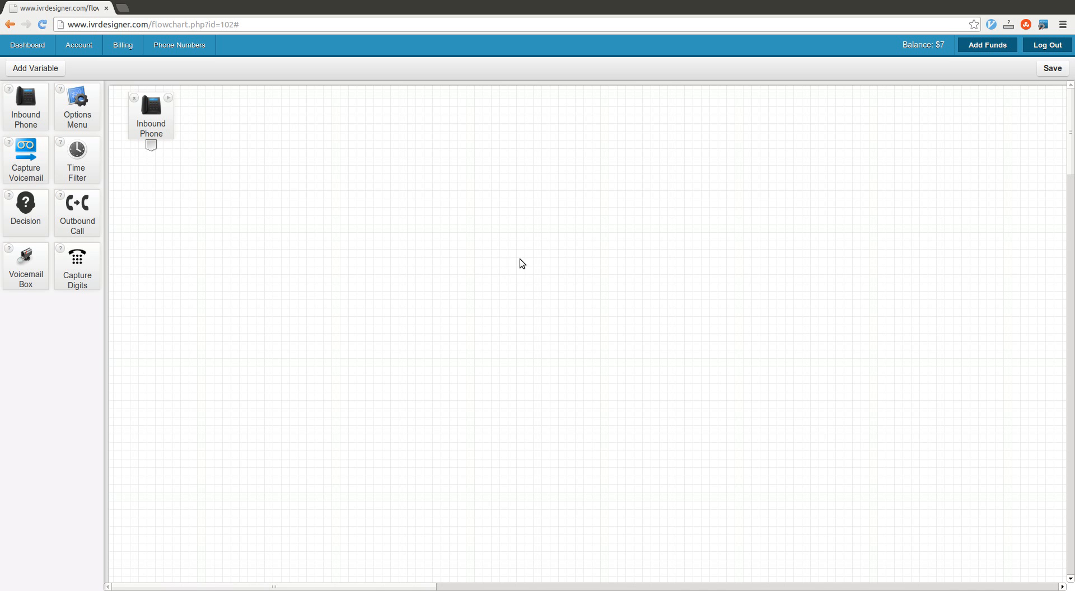
mouse_move(203, 128)
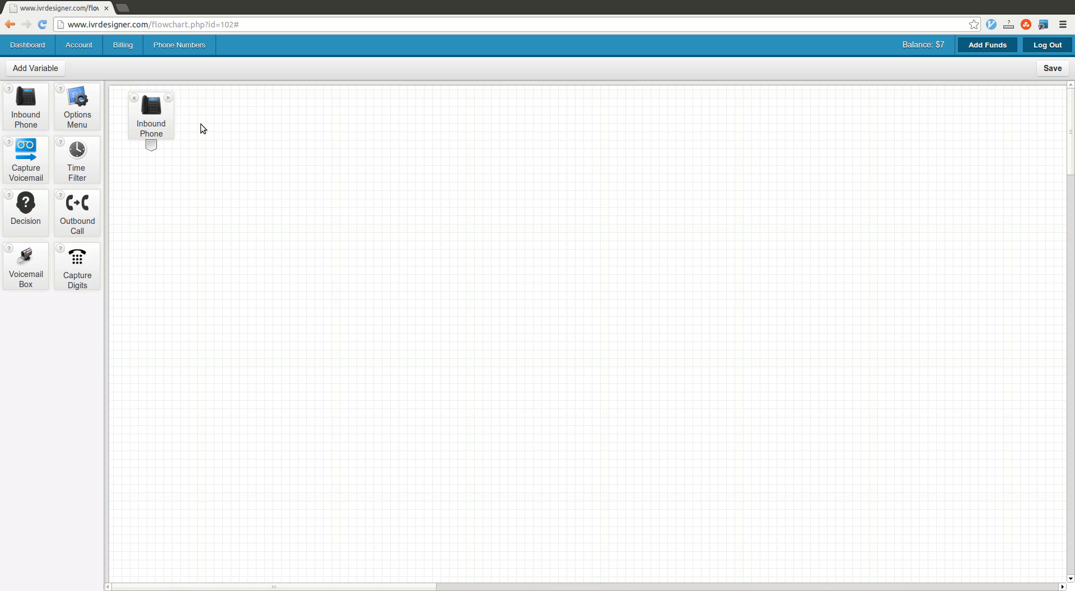
mouse_move(212, 139)
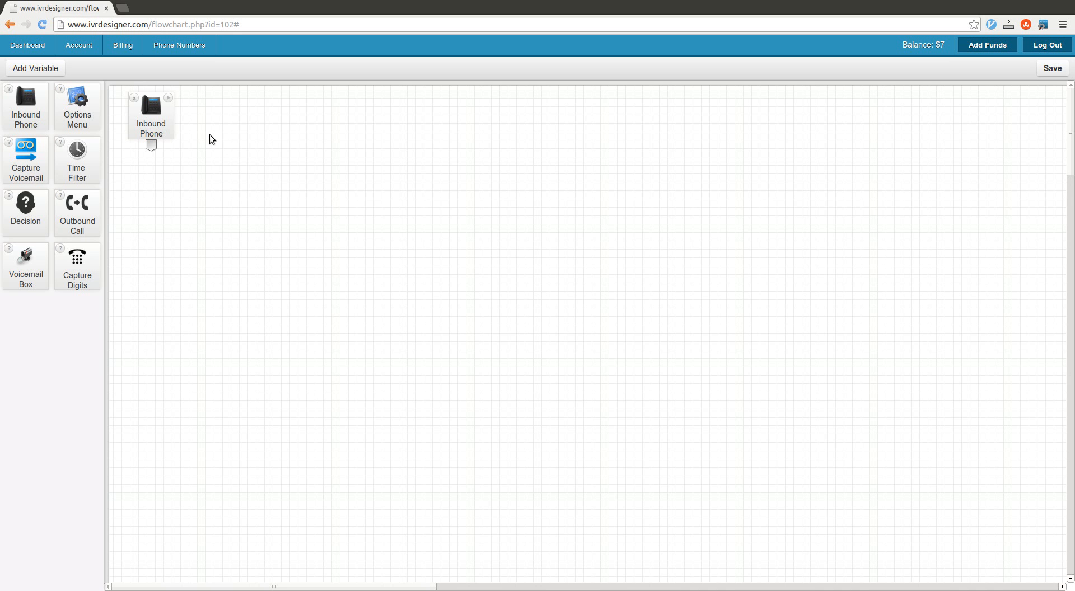
mouse_move(172, 103)
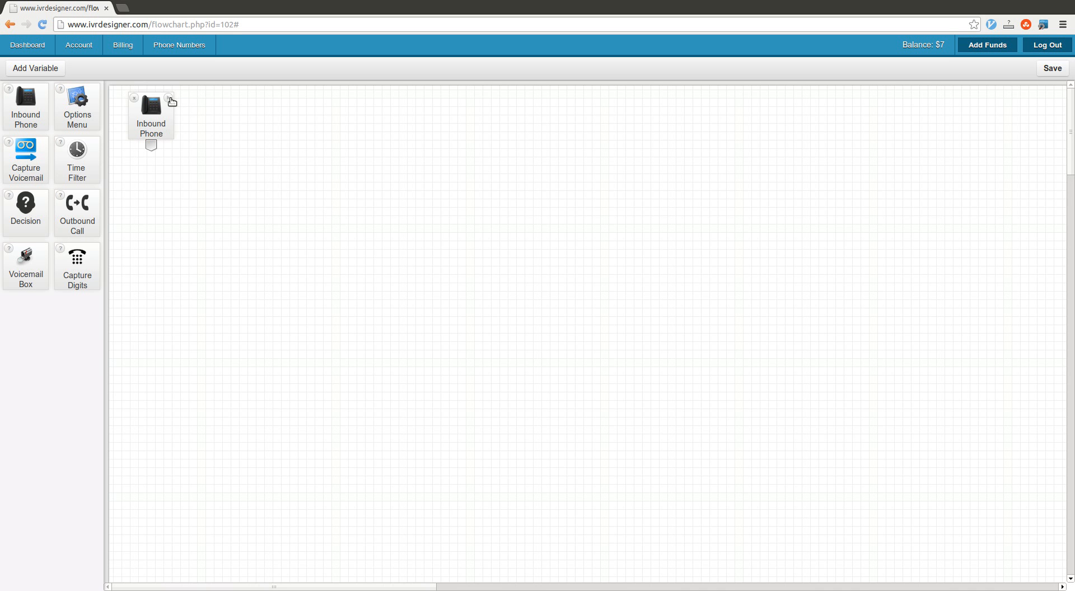
Review the inbound number settings and leave them unchanged.
left_click(168, 97)
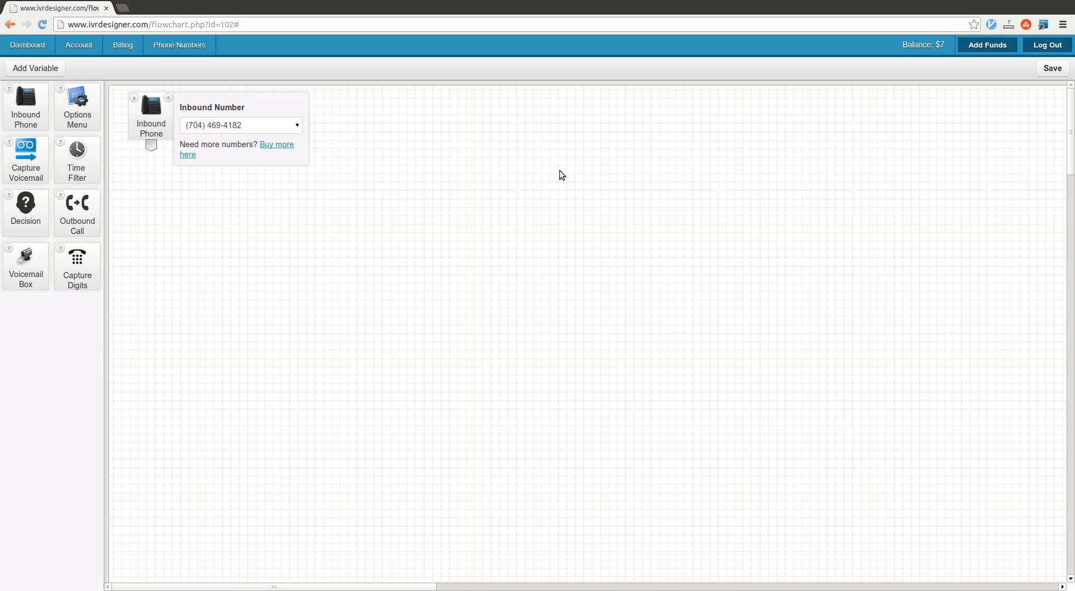
mouse_move(480, 109)
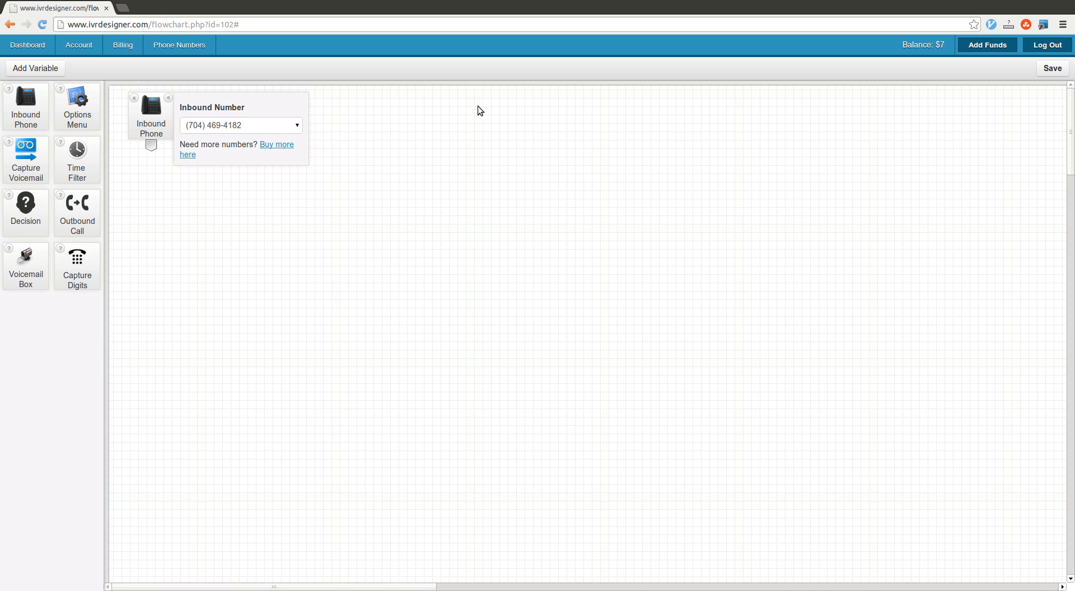
mouse_move(184, 118)
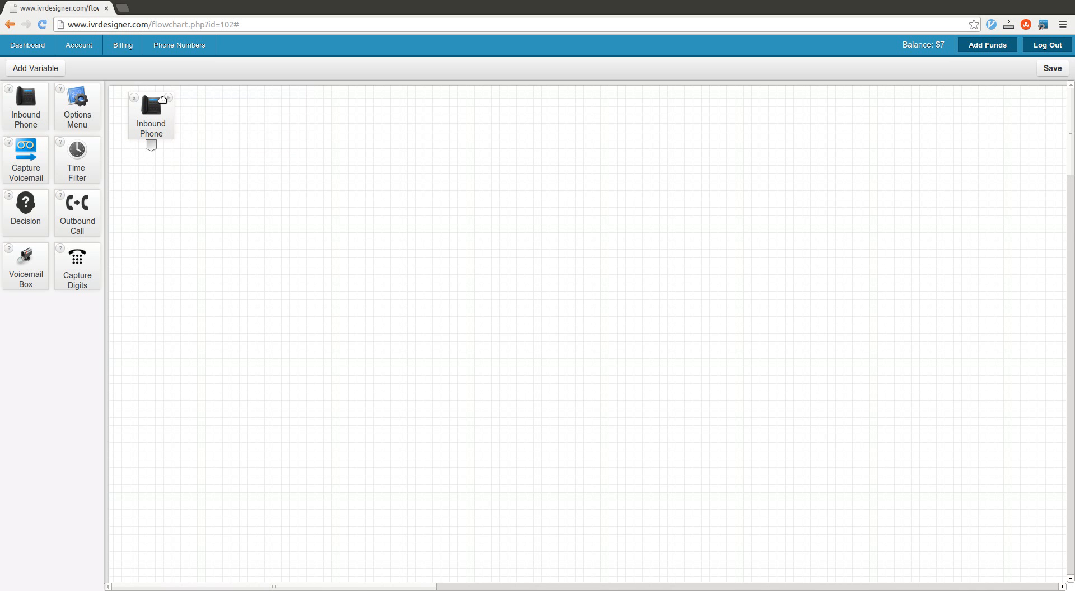
left_click(150, 106)
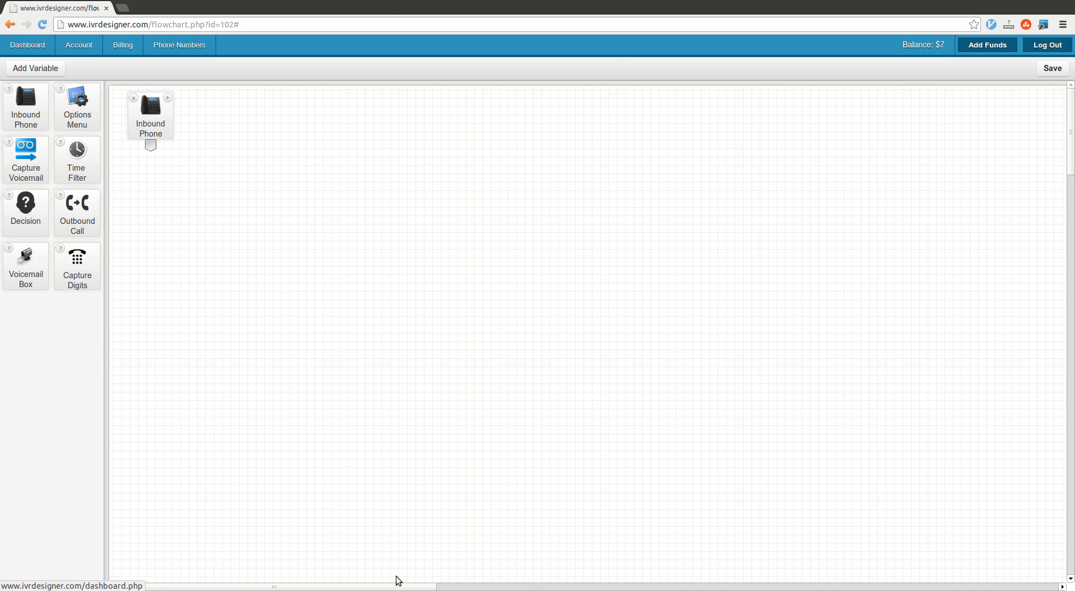
mouse_move(462, 480)
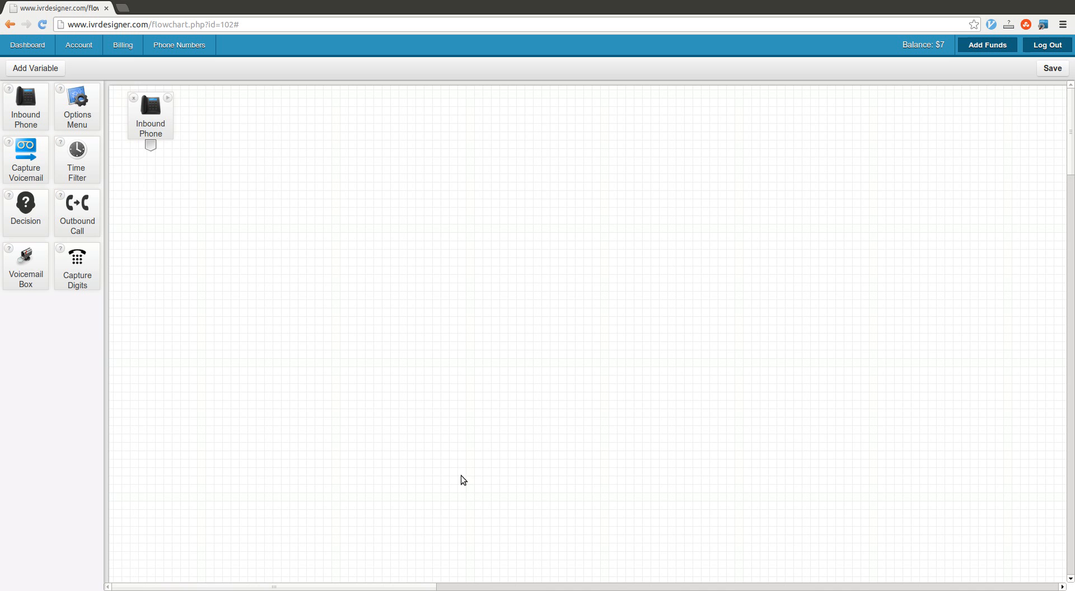
mouse_move(161, 156)
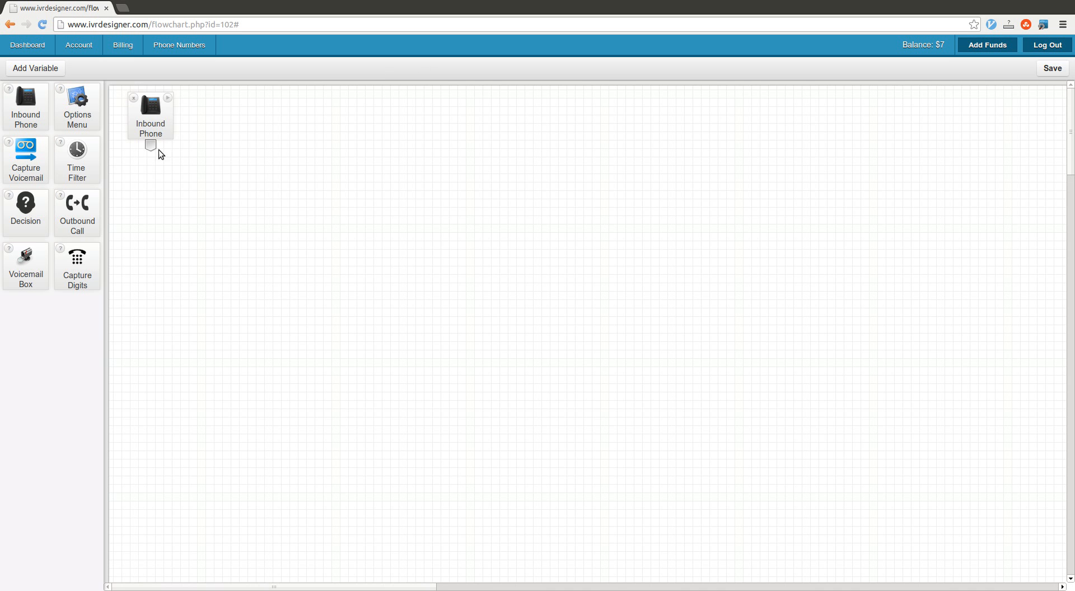
mouse_move(65, 66)
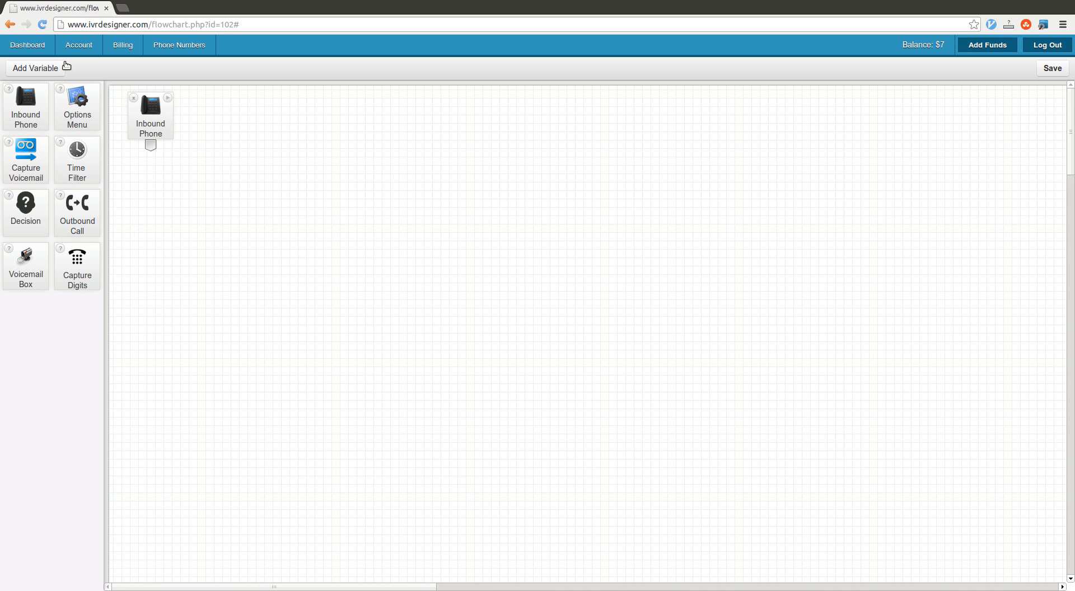
mouse_move(343, 234)
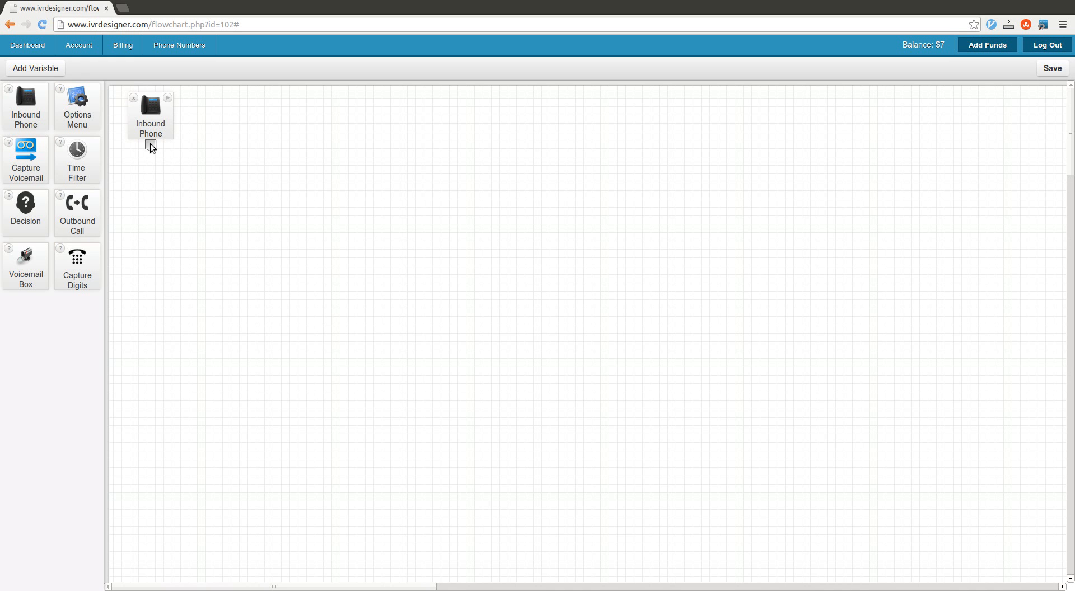
mouse_move(143, 149)
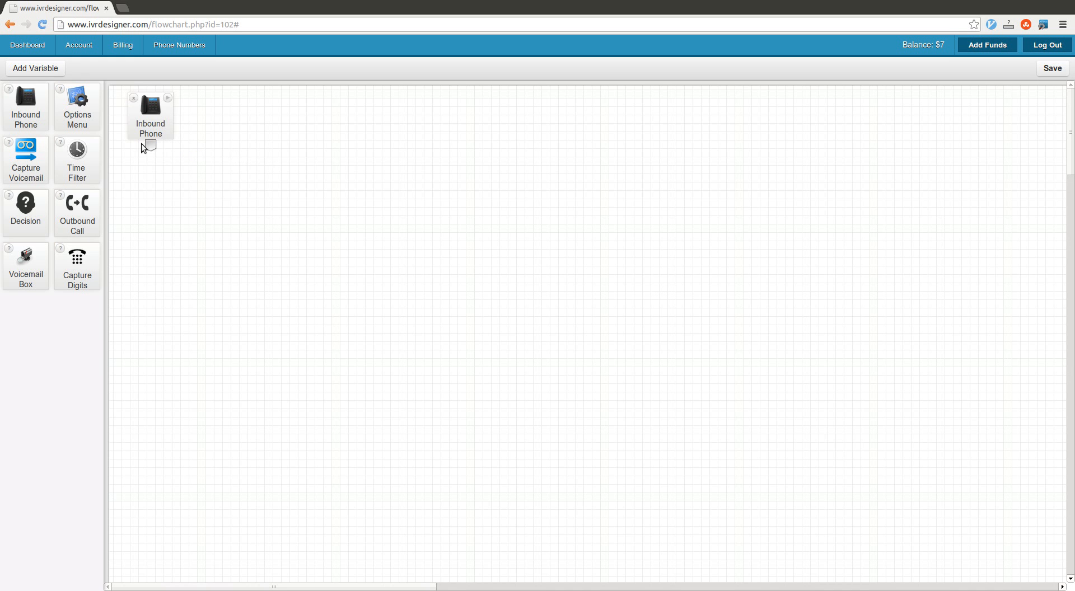
mouse_move(102, 139)
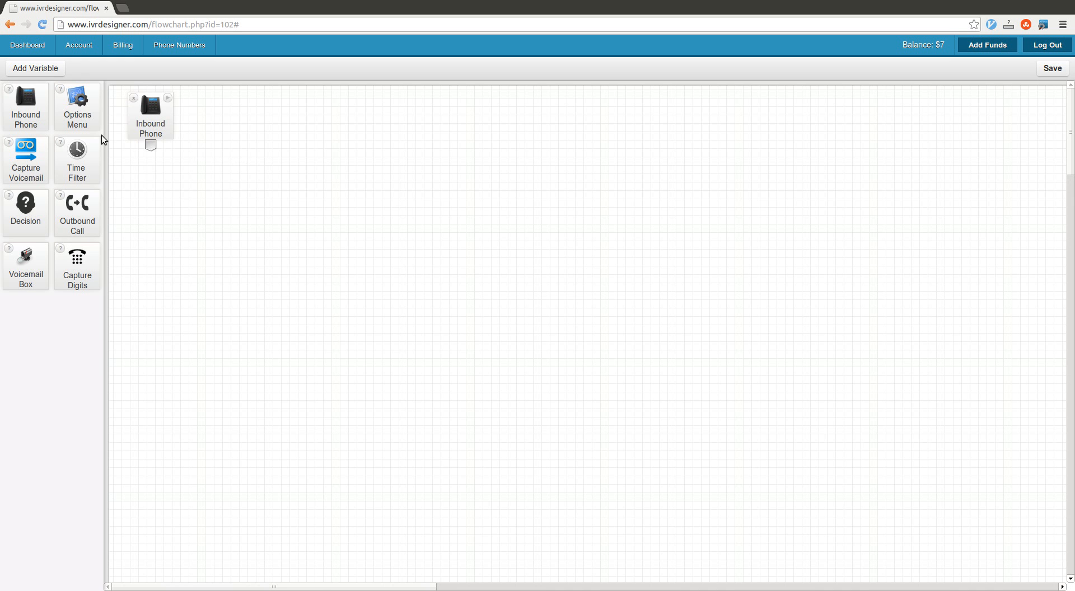
mouse_move(127, 170)
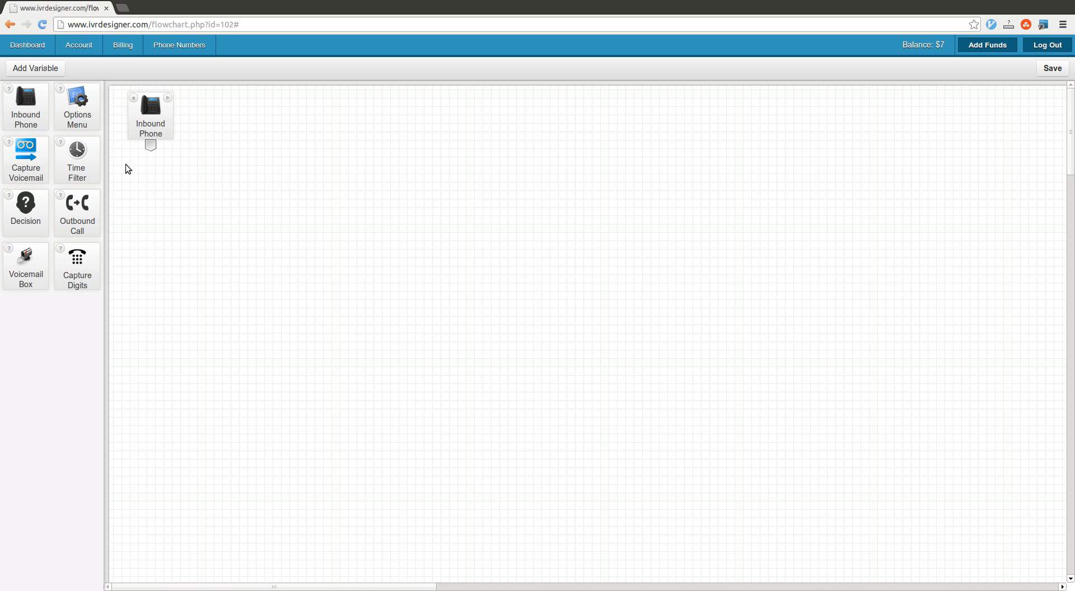
mouse_move(161, 115)
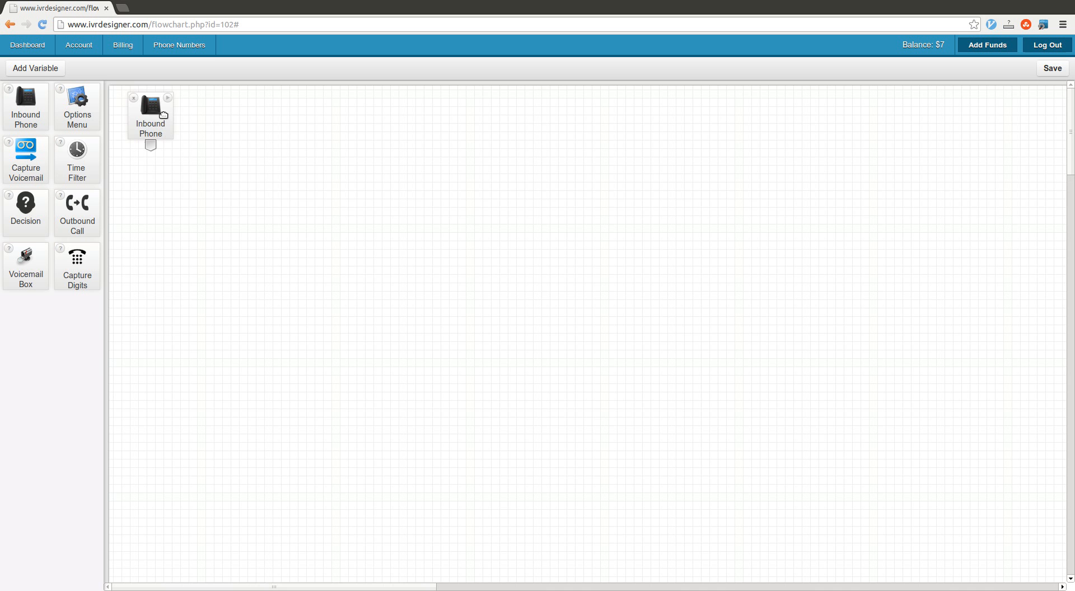
mouse_move(11, 158)
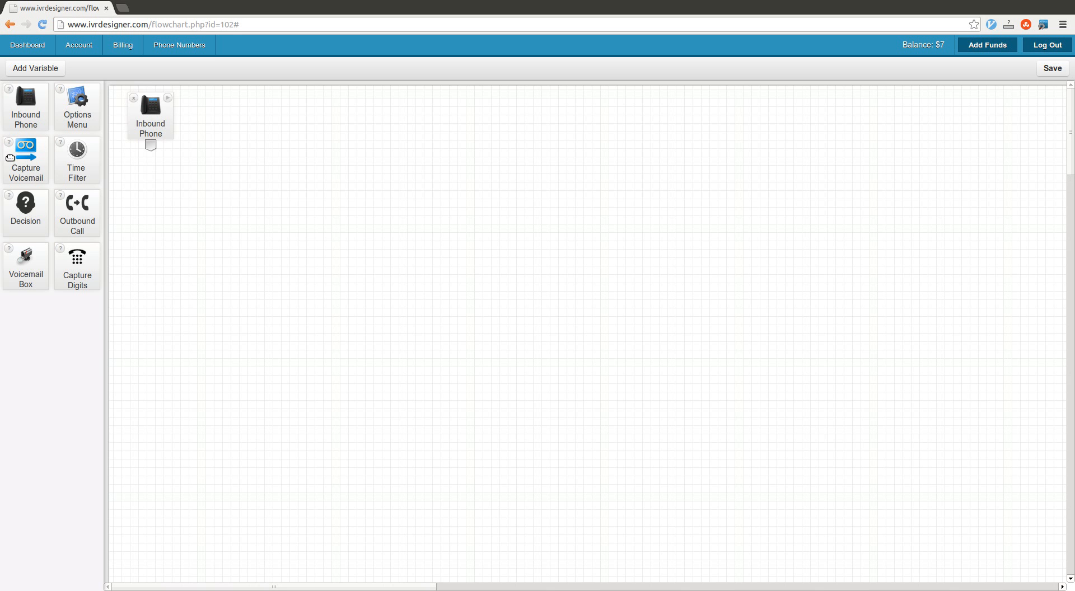
Add a Decision step after Inbound Phone comparing caller ID {from} to a 704 number.
left_click_drag(26, 206, 245, 129)
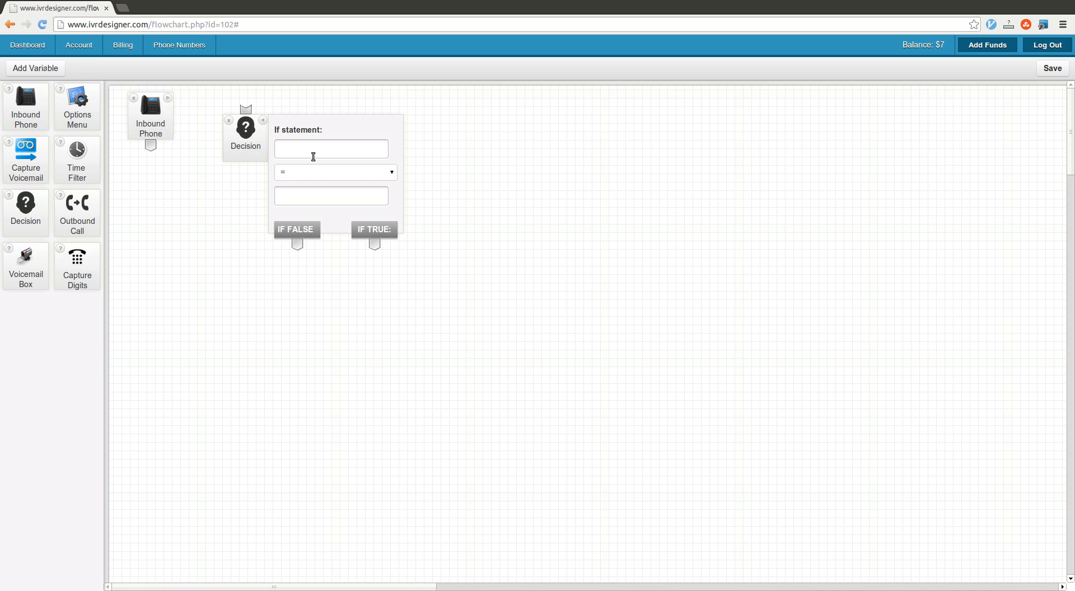
type("{from}")
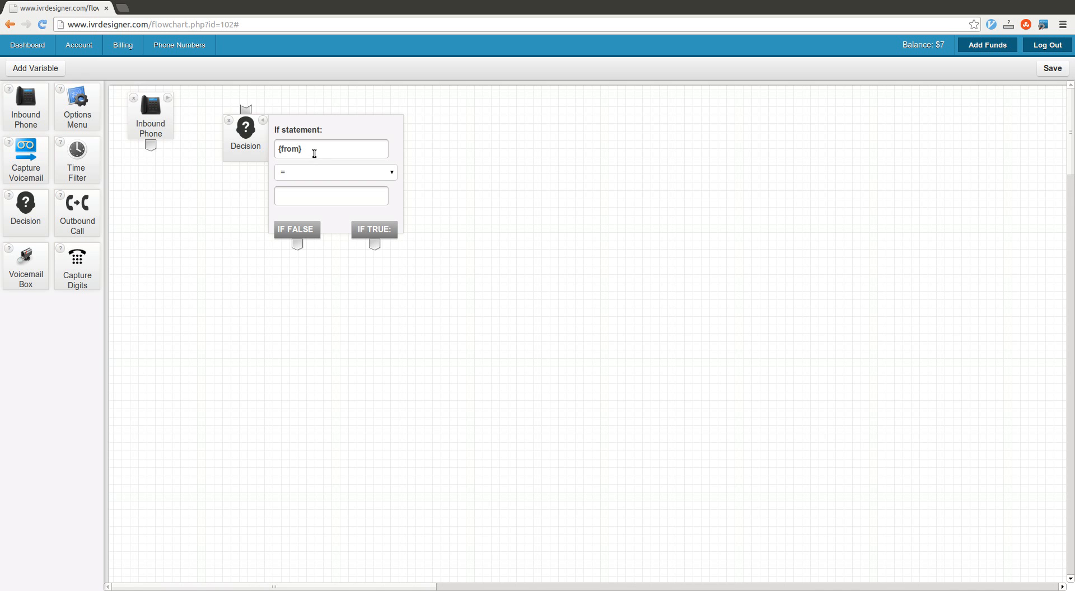
double_click(290, 150)
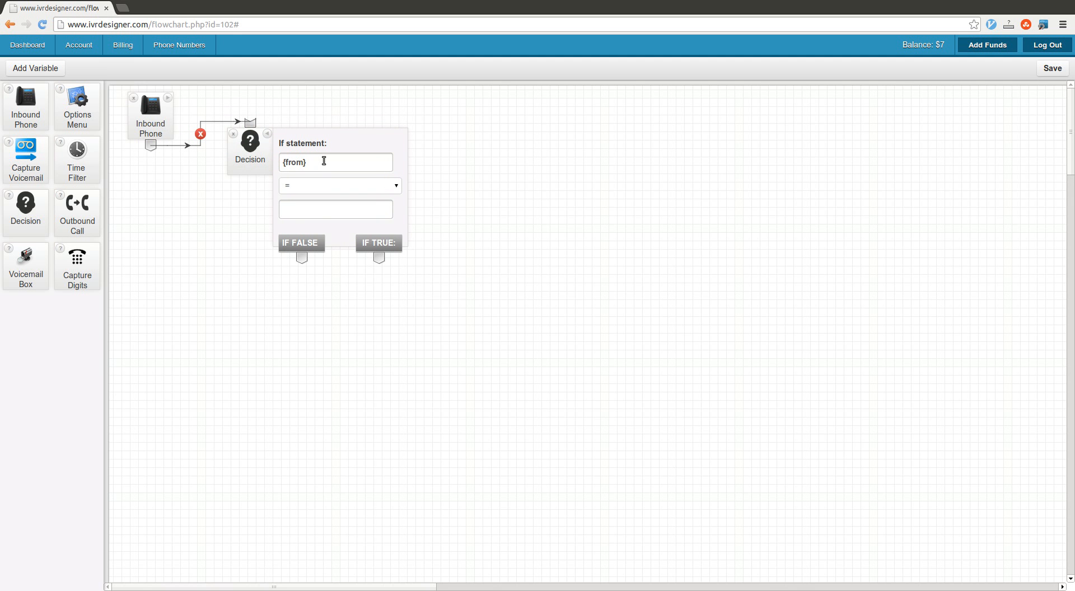
left_click(34, 68)
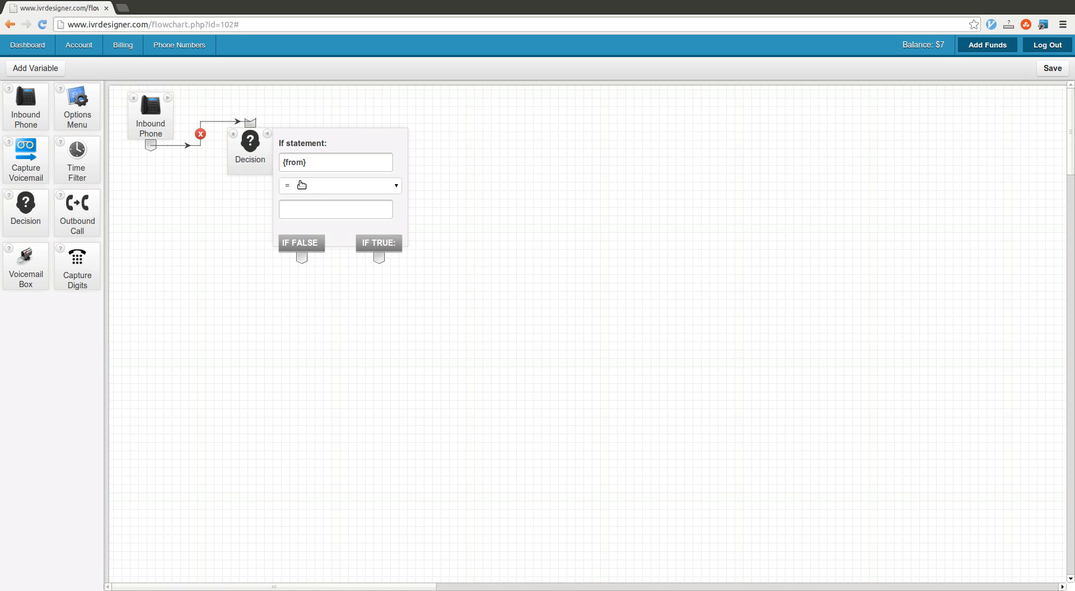
type("704")
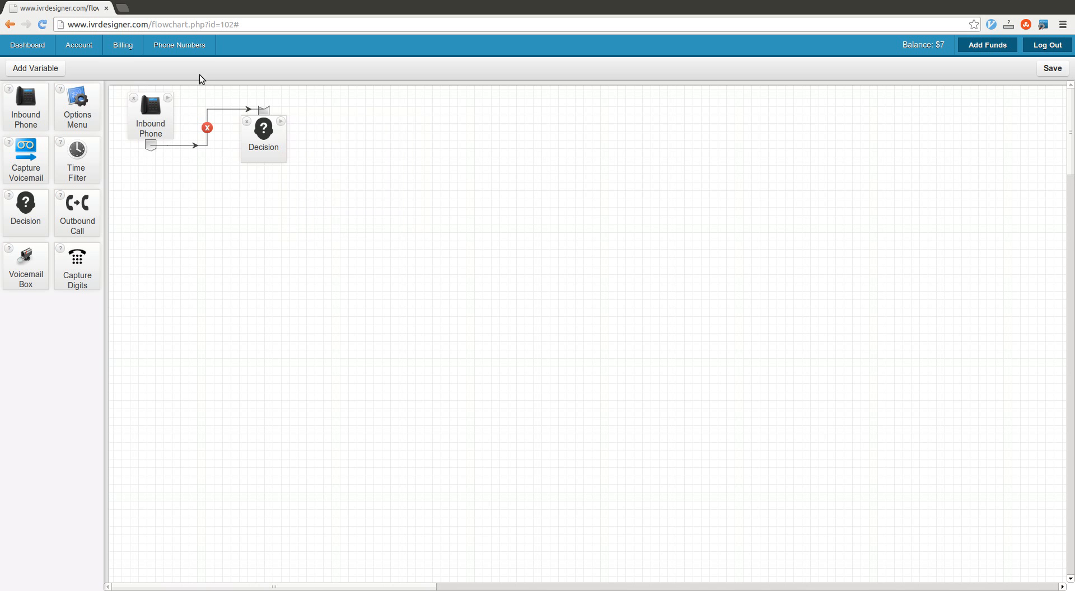
mouse_move(85, 122)
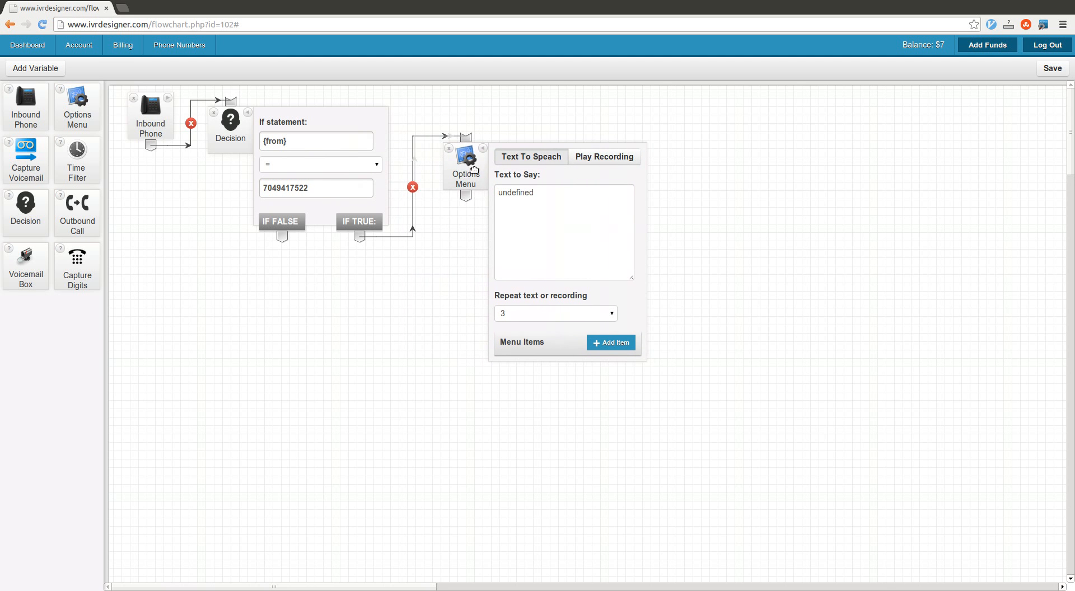
Set the prompt 'press 1 to check voicemail, press 2 to make an outbound call' and add menu items.
type("press 1 to check")
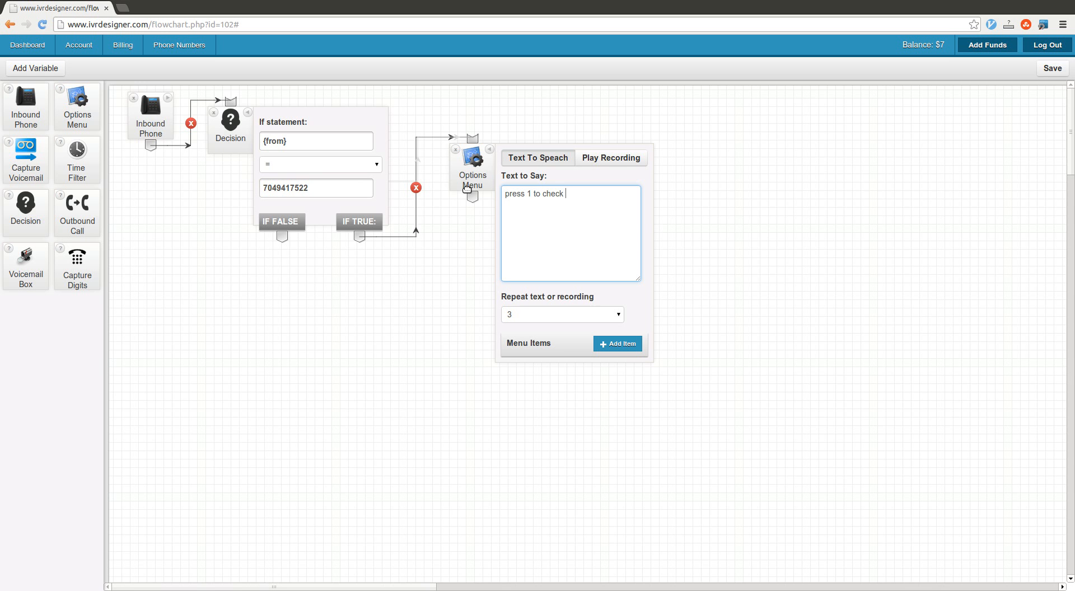
type("voicemail.")
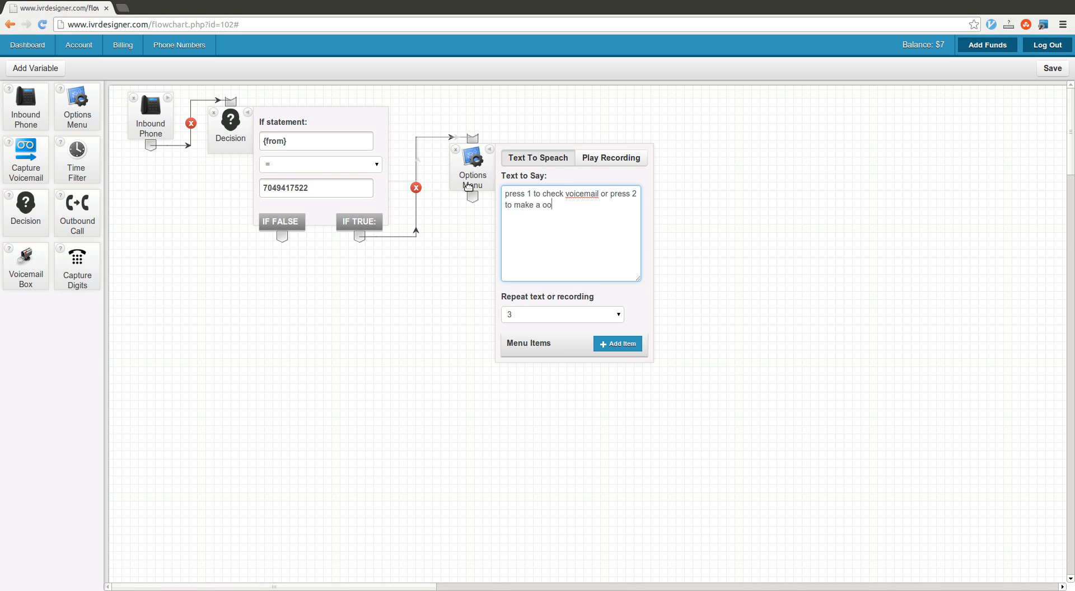
type("utbound call.")
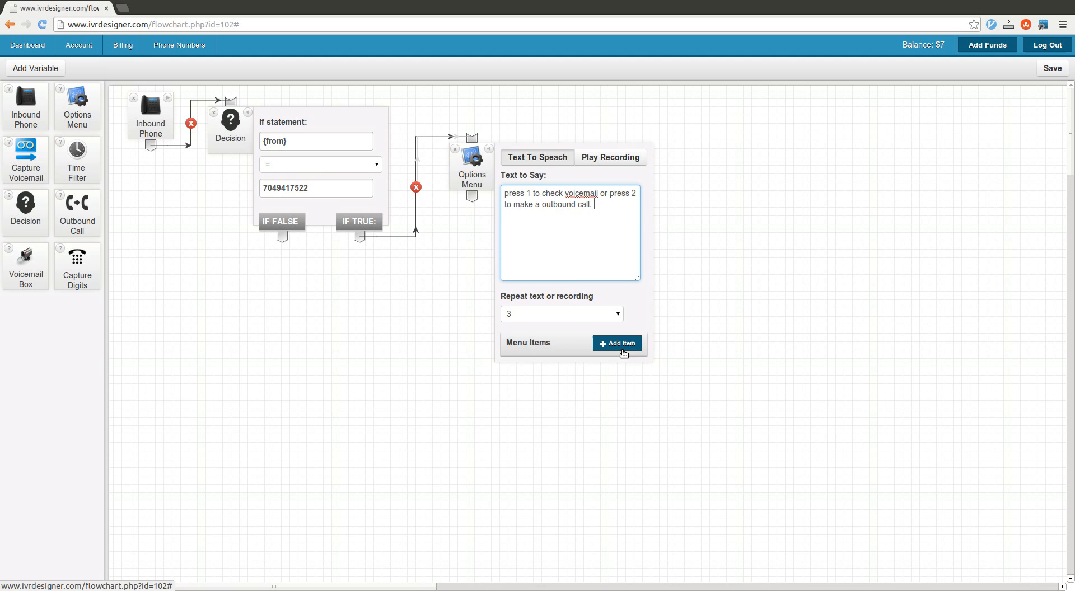
left_click(617, 343)
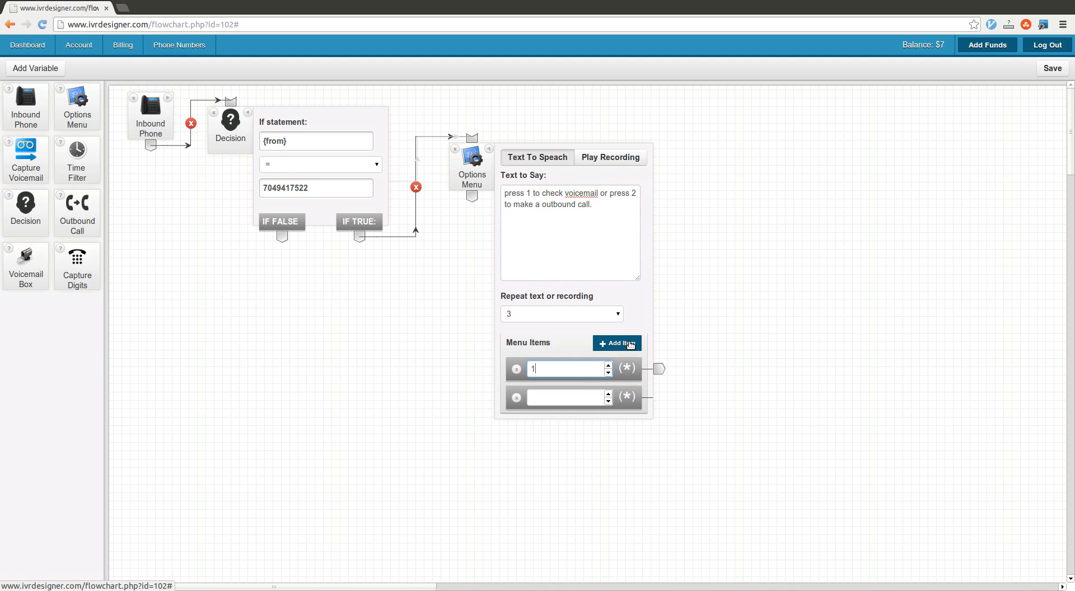
type("2")
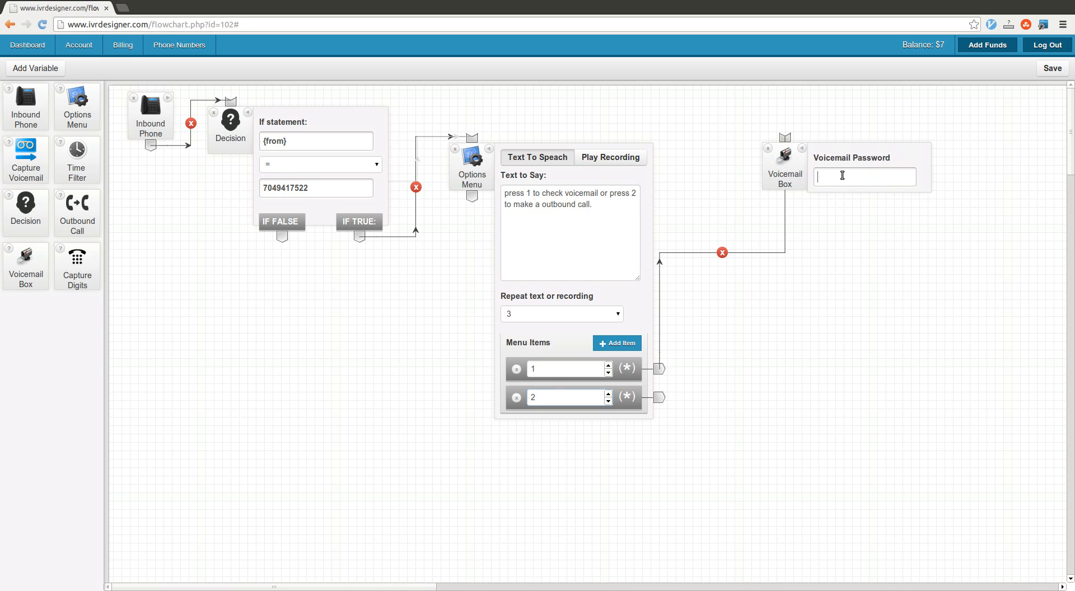
Number the second menu entry 2 and route option 1 to a new Voicemail Box.
type("2222")
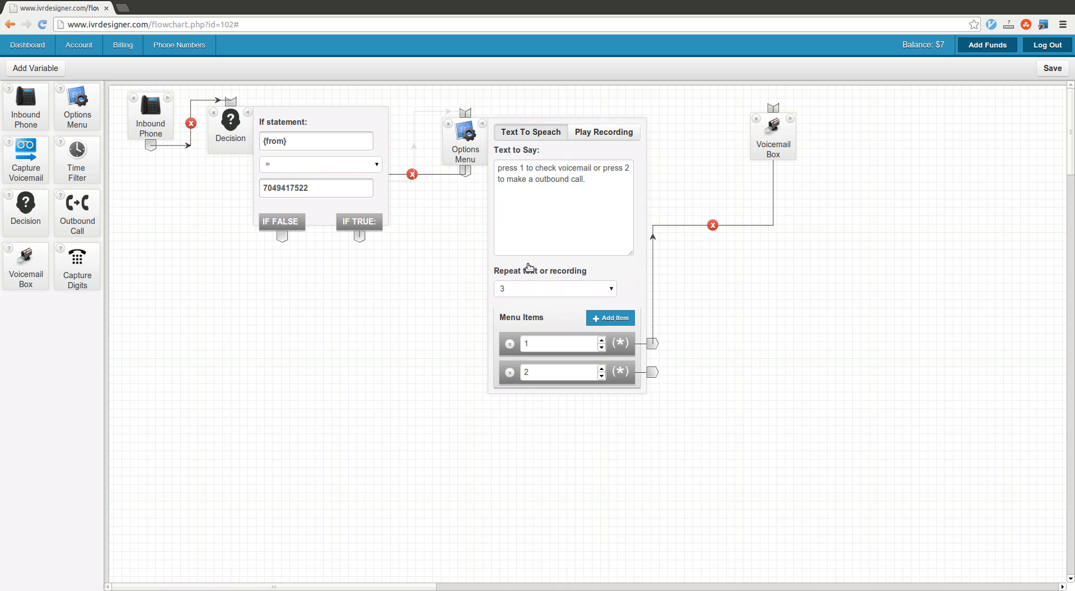
mouse_move(732, 448)
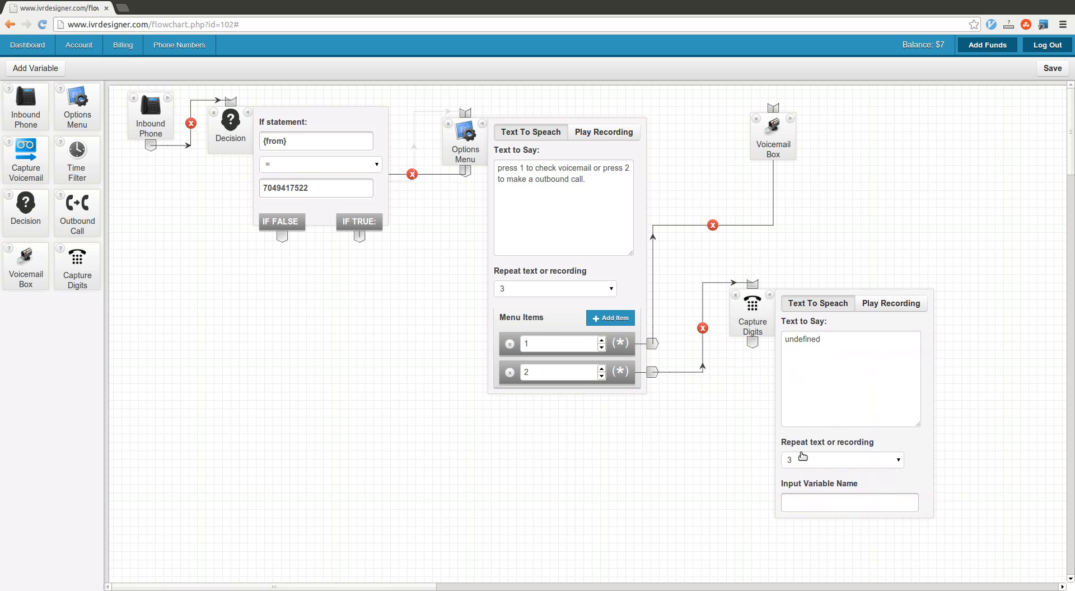
Store captured digits as number_to_call with prompt 'input the number you would like to call'.
left_click(849, 503)
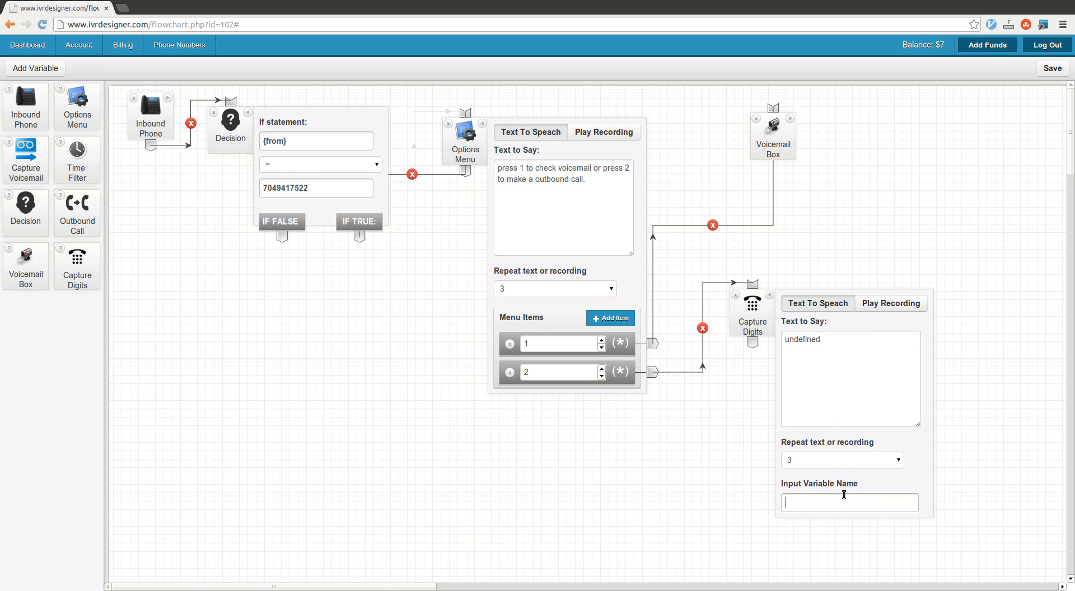
type("number_T")
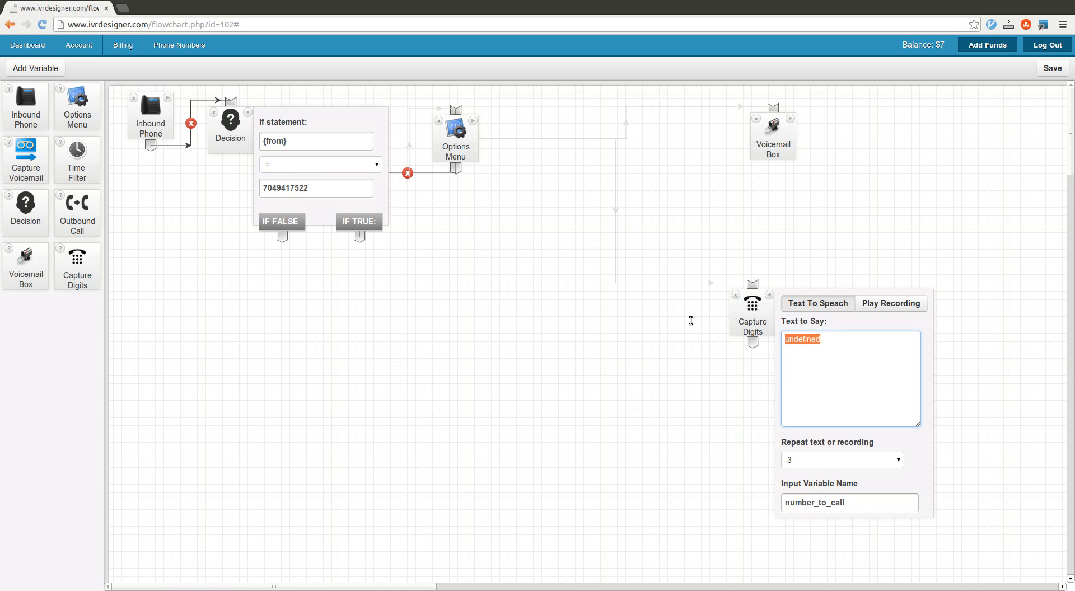
type("input the")
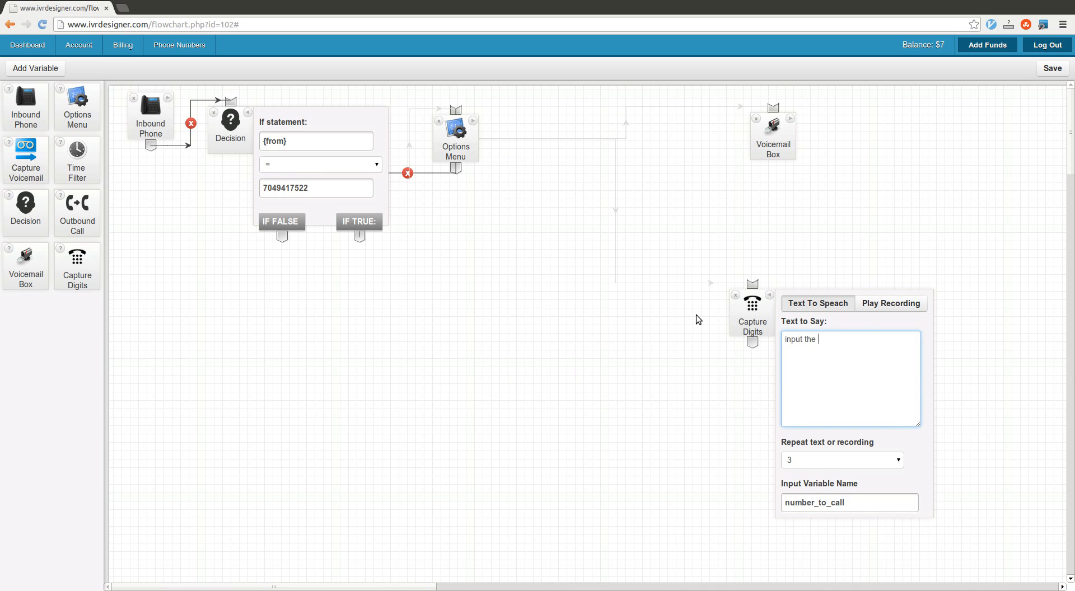
type("number you would like to call.")
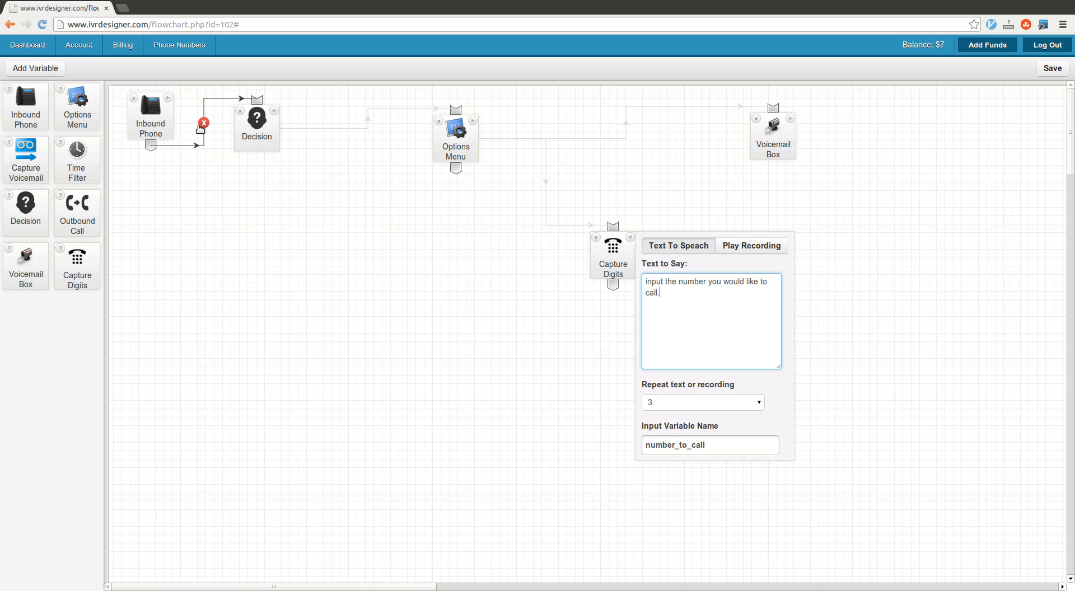
triple_click(710, 287)
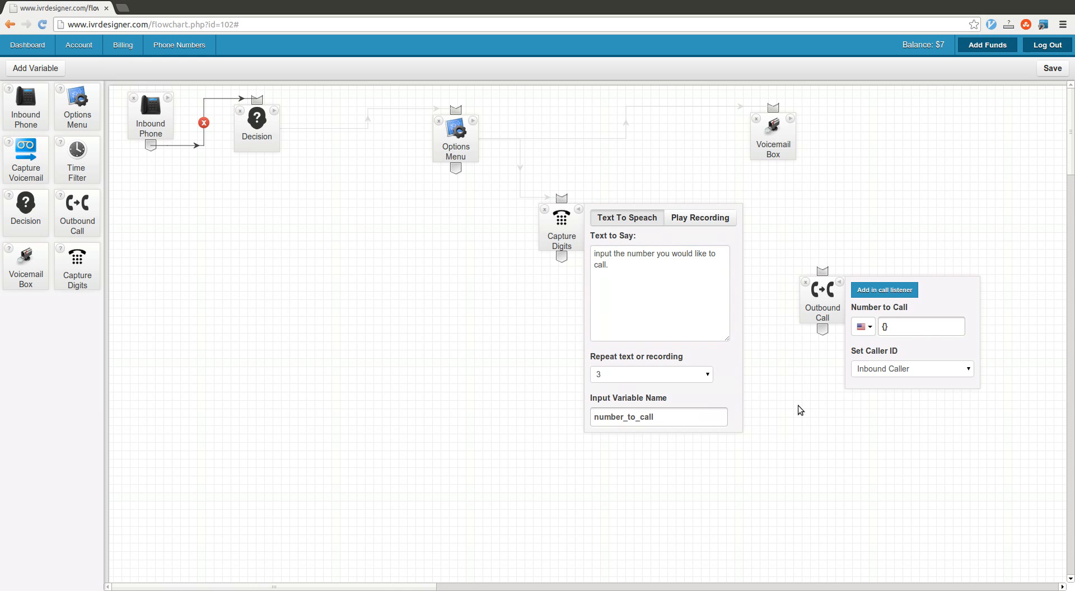
Set the Outbound Call's Number to Call to {number_to_call}.
double_click(623, 418)
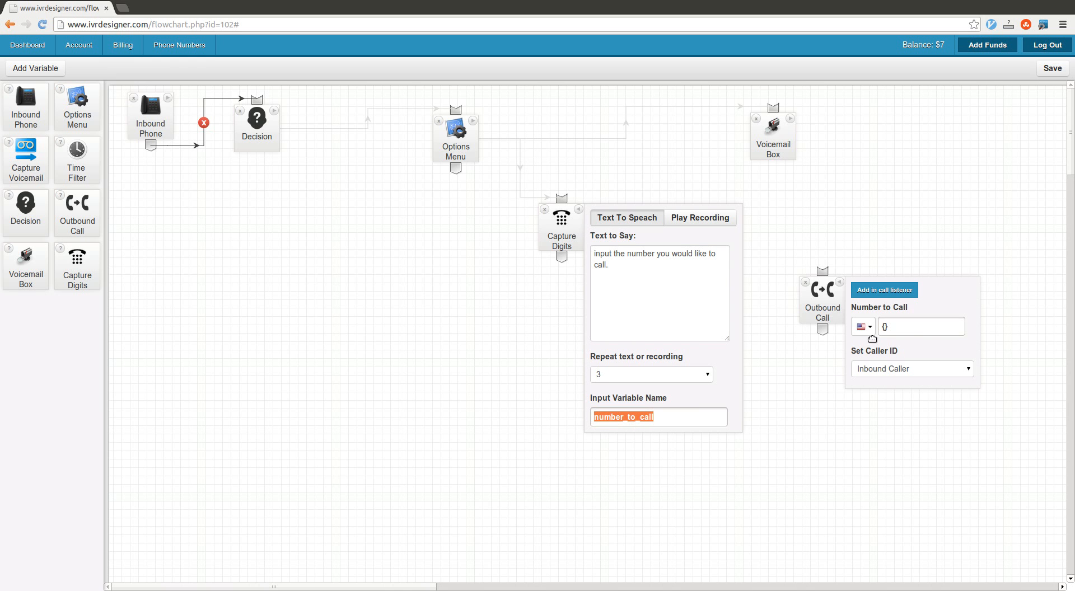
type("{number_to_call}")
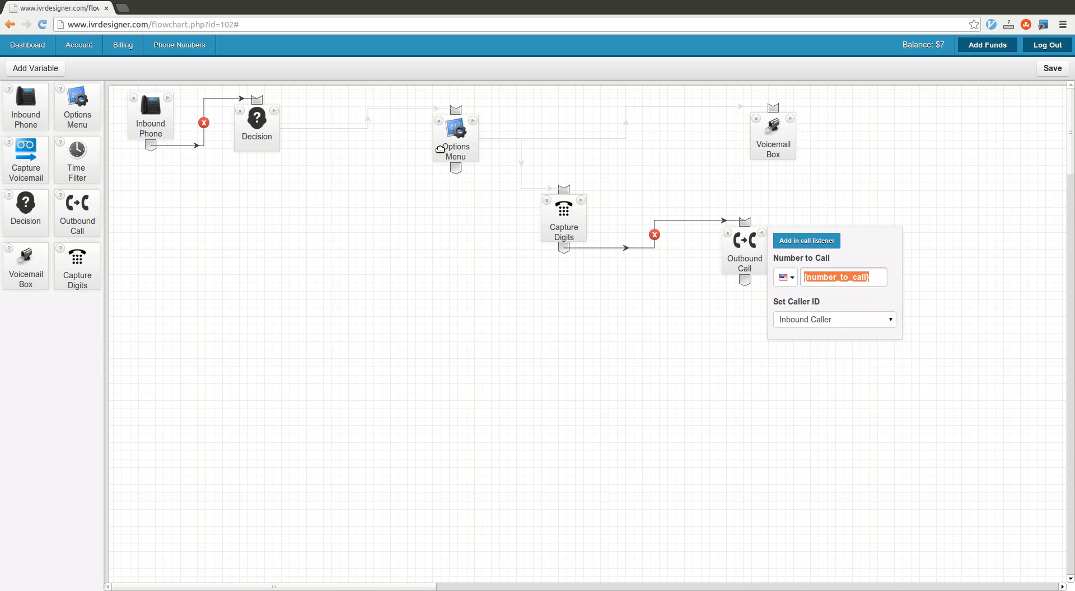
left_click(835, 320)
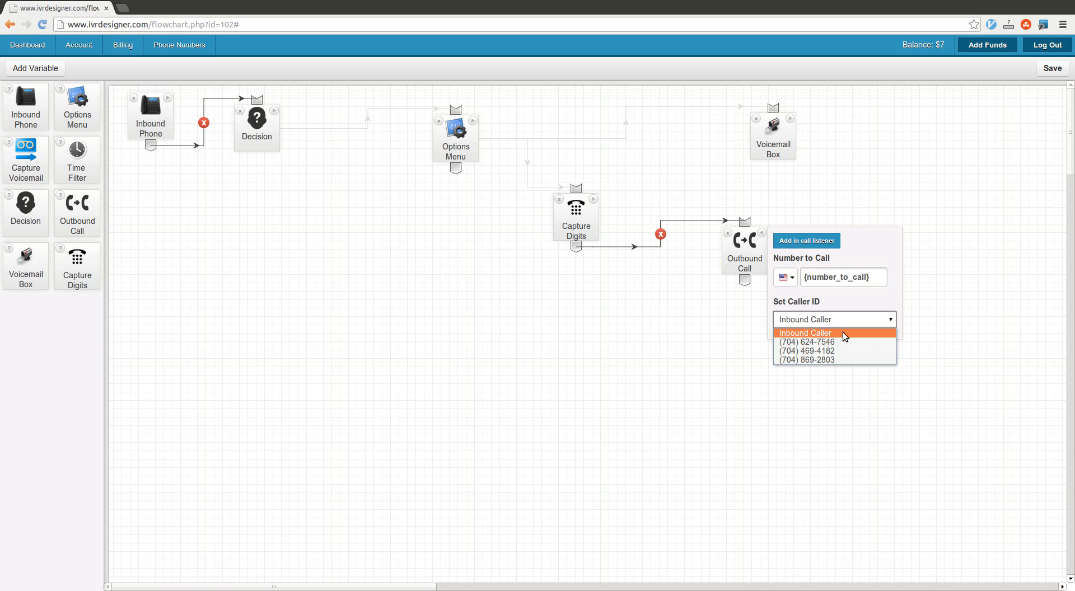
left_click(806, 343)
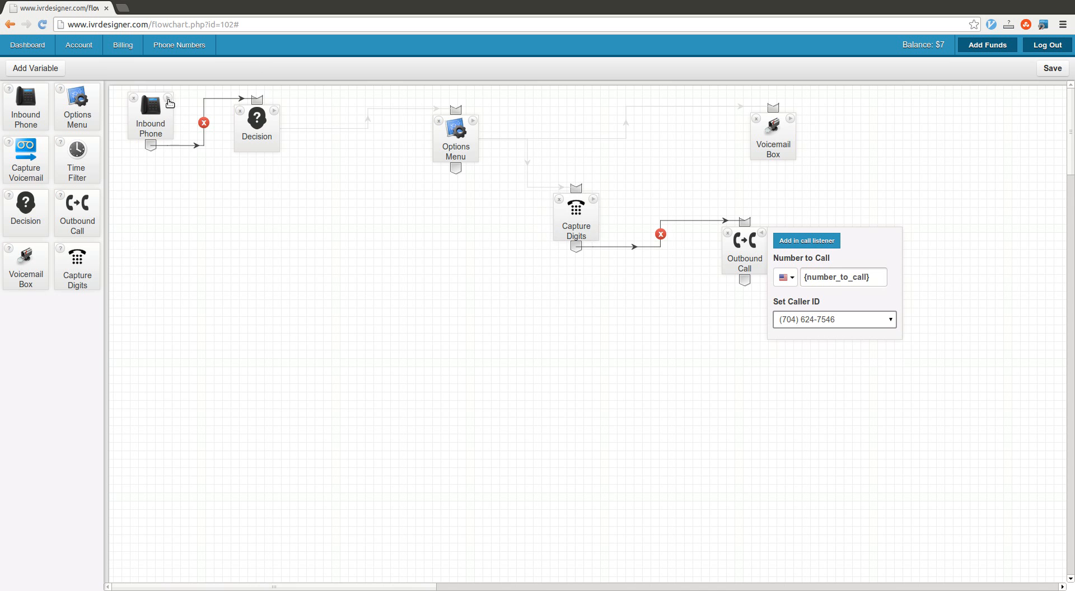
left_click(151, 106)
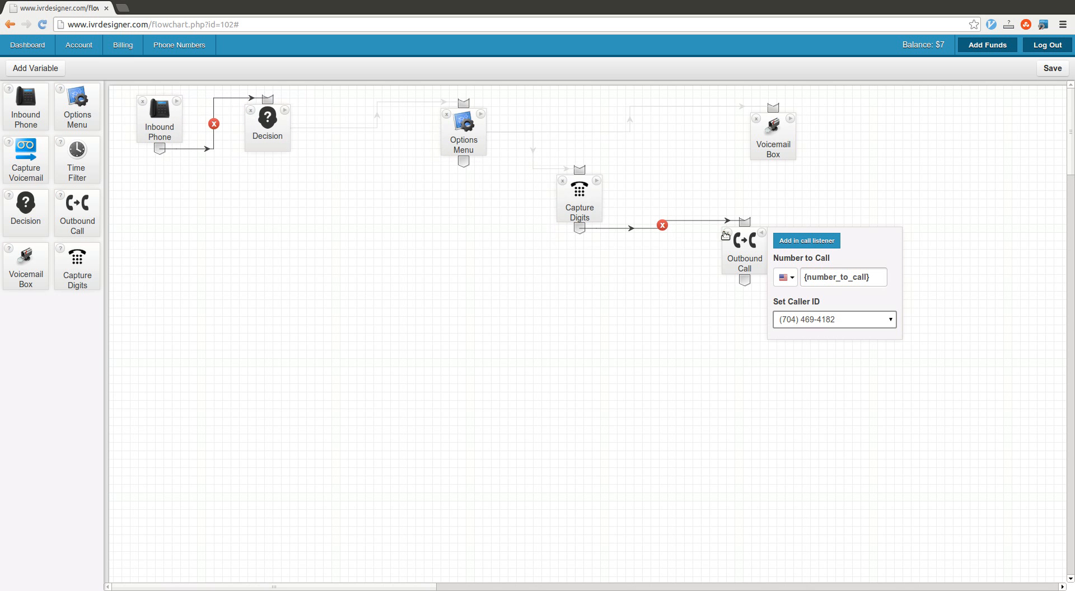
left_click(745, 250)
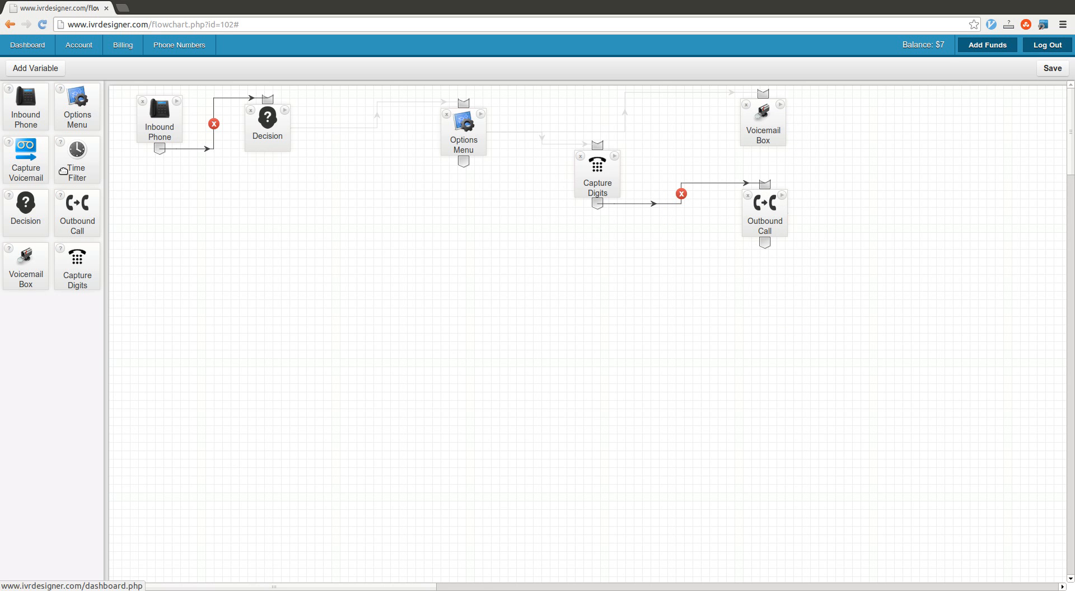
mouse_move(288, 113)
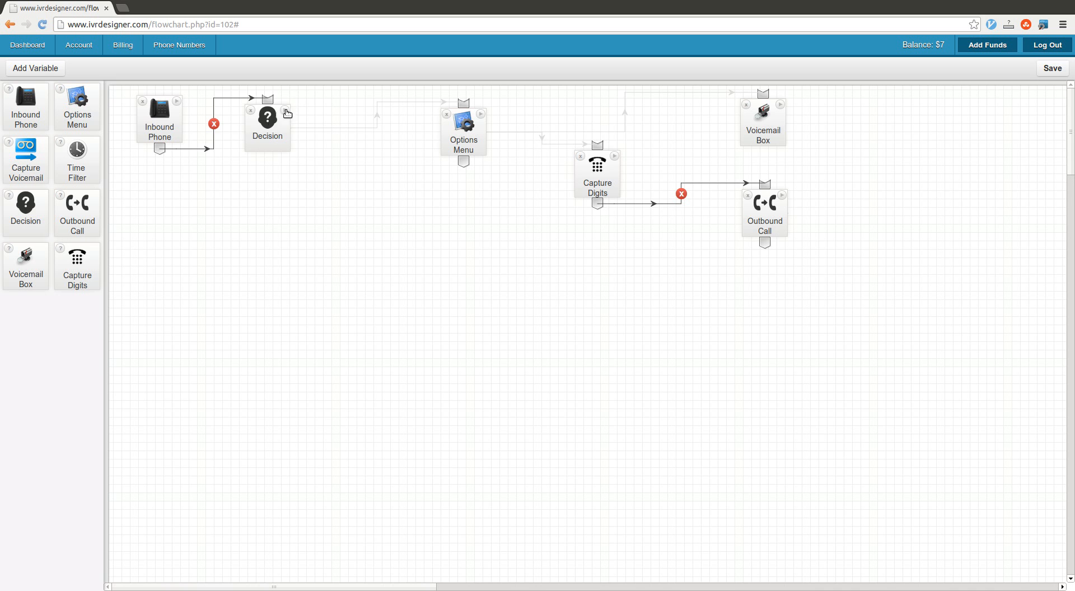
left_click_drag(268, 126, 345, 126)
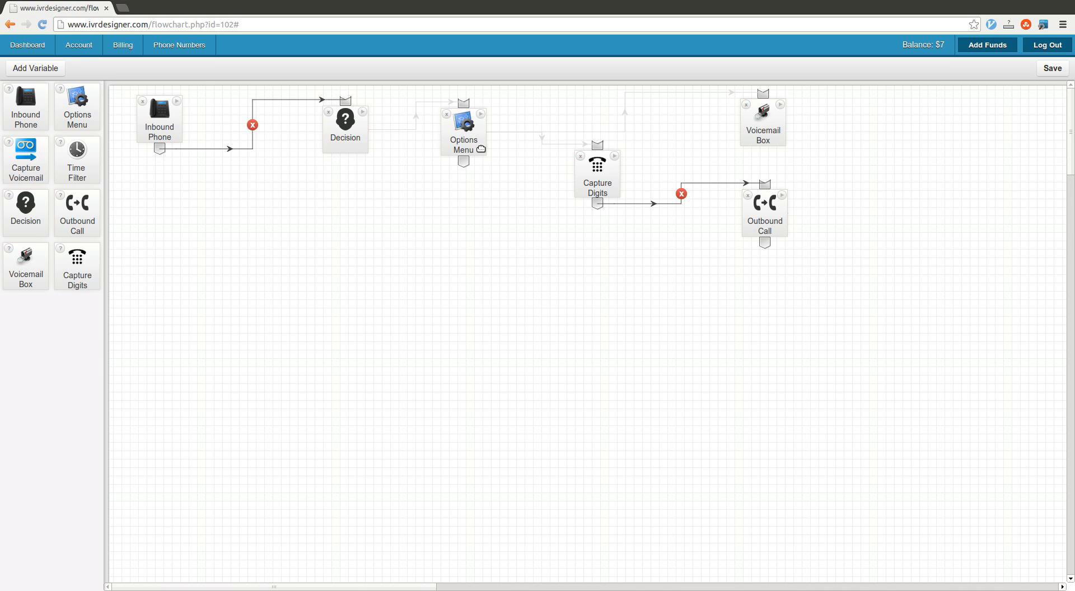
left_click_drag(597, 172, 603, 158)
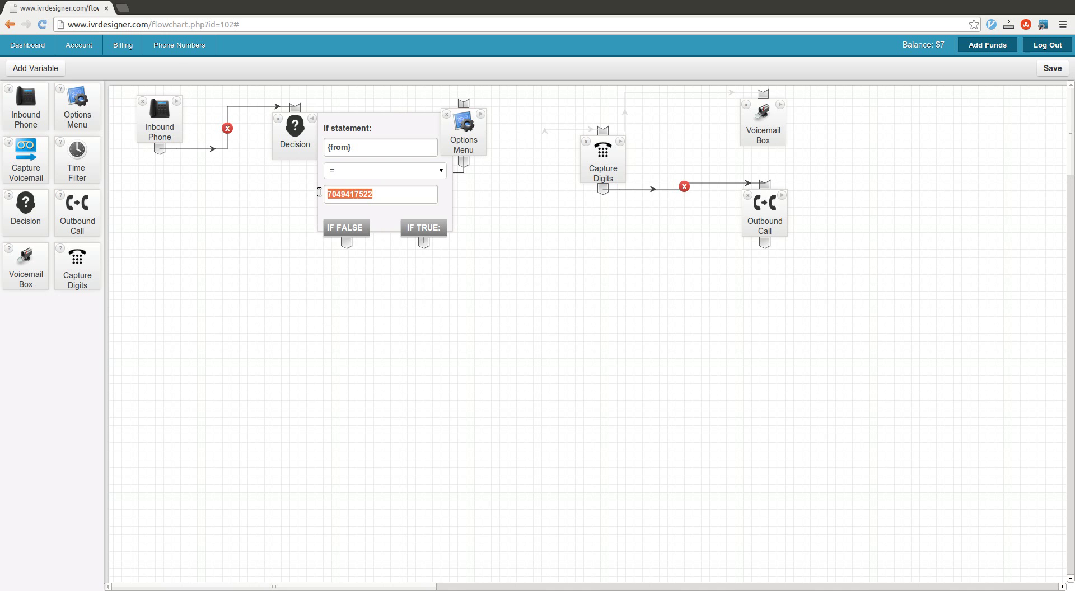
left_click(383, 170)
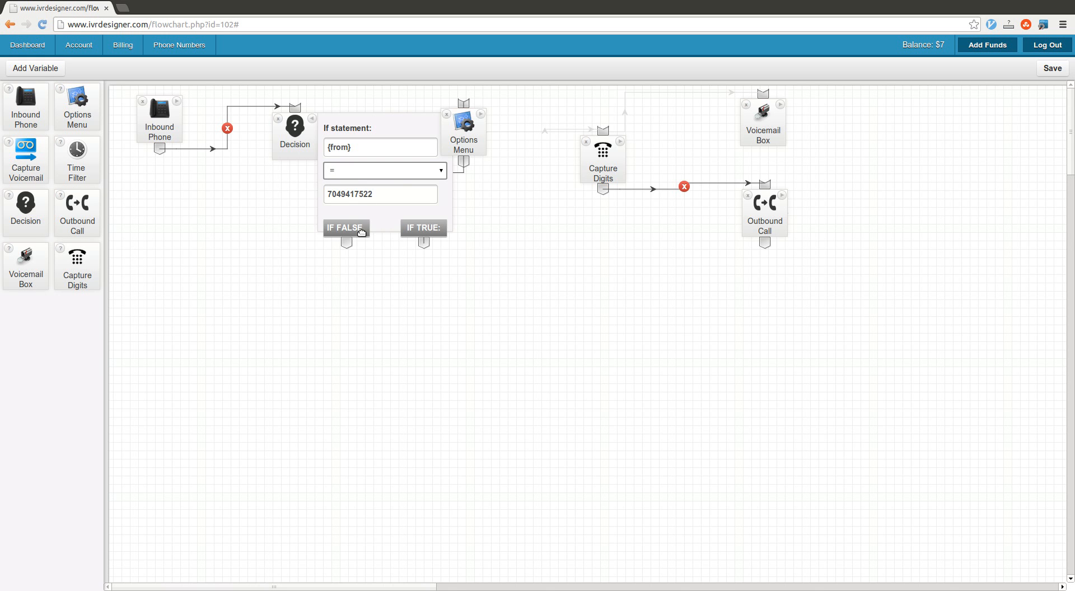
mouse_move(54, 130)
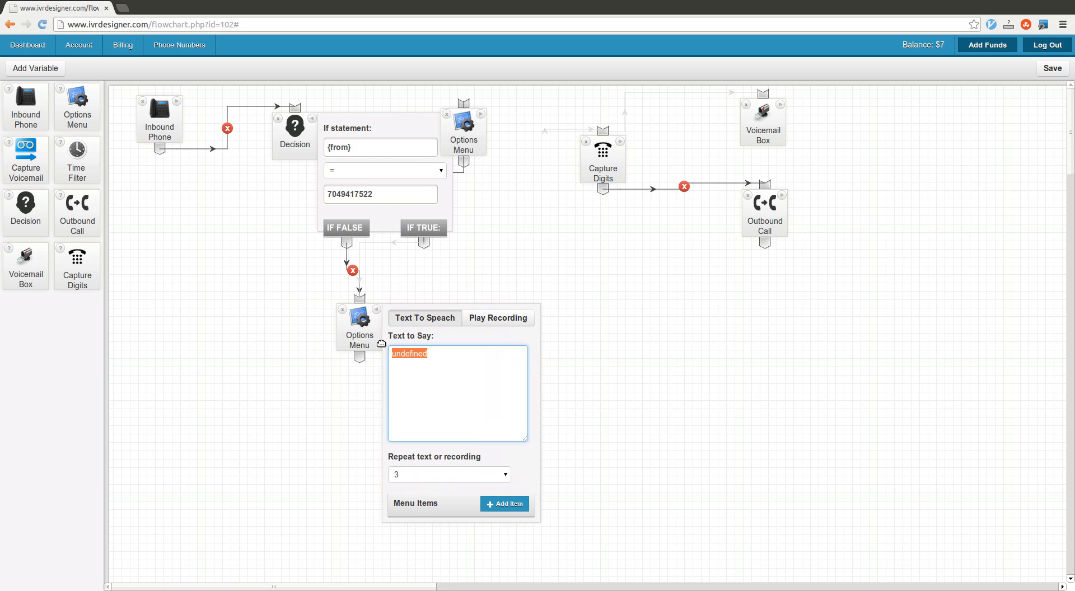
Write the prompt 'press 1 for sales, press 2 for technical support, or dial your party's extension'.
type("press 12 for")
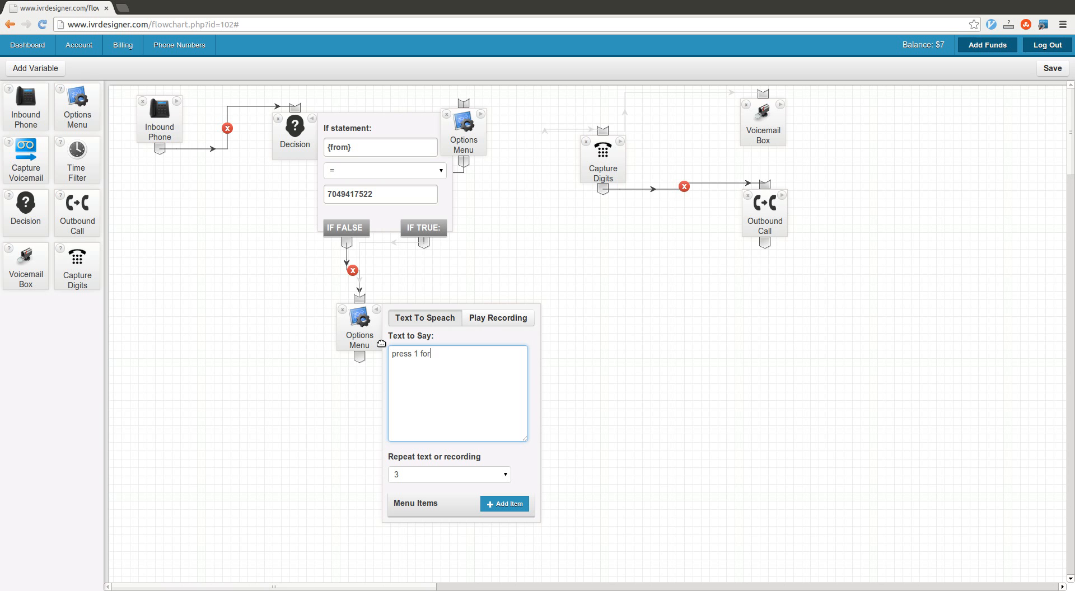
type("sales, press")
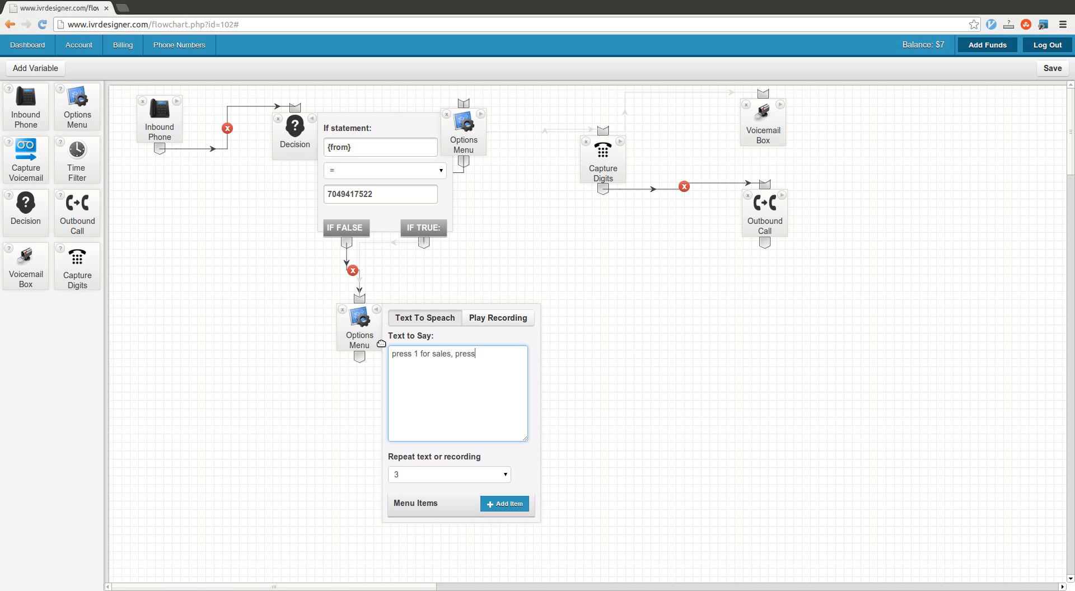
type("2 for")
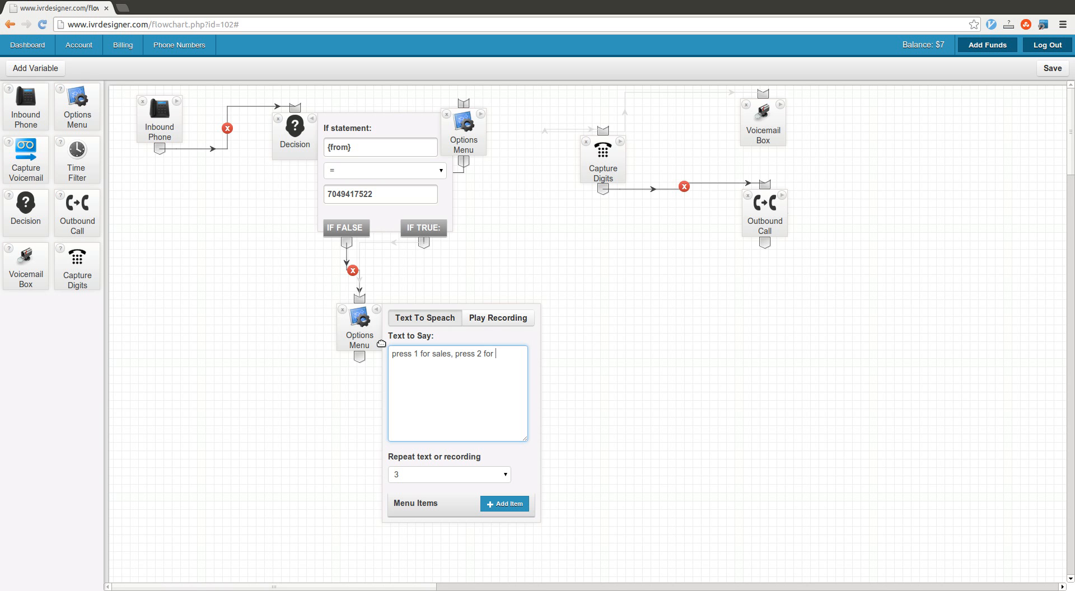
type("technical supo")
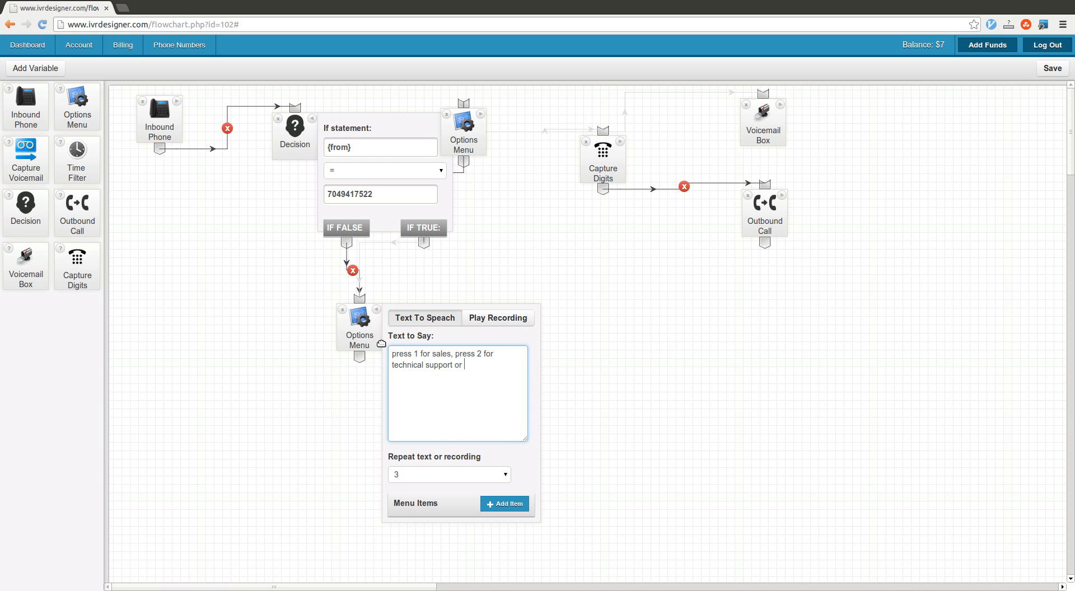
type("dial you parties extension at any time.")
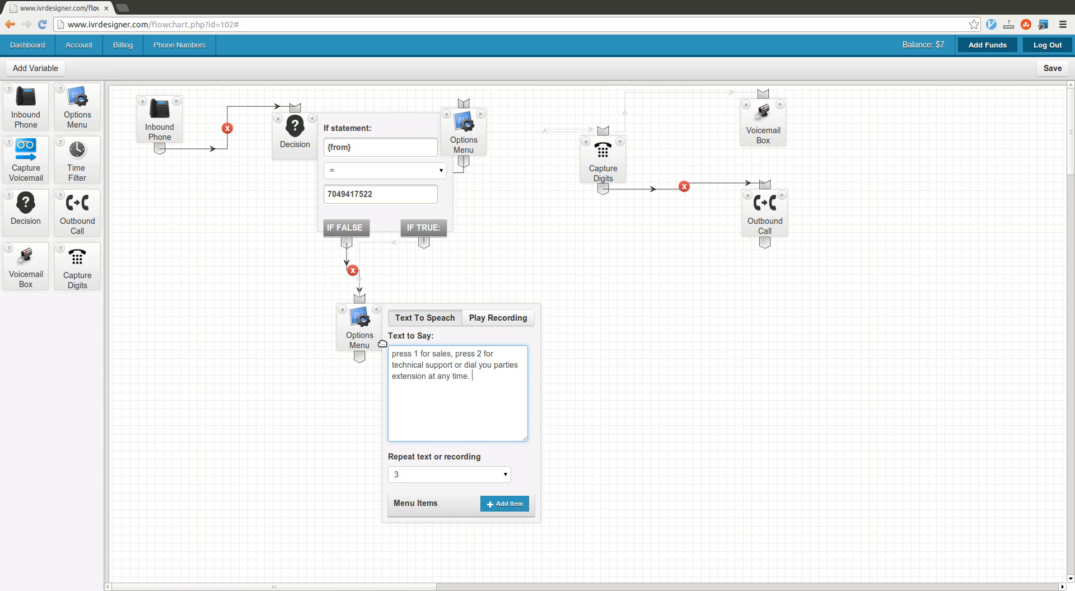
scroll("down", 3)
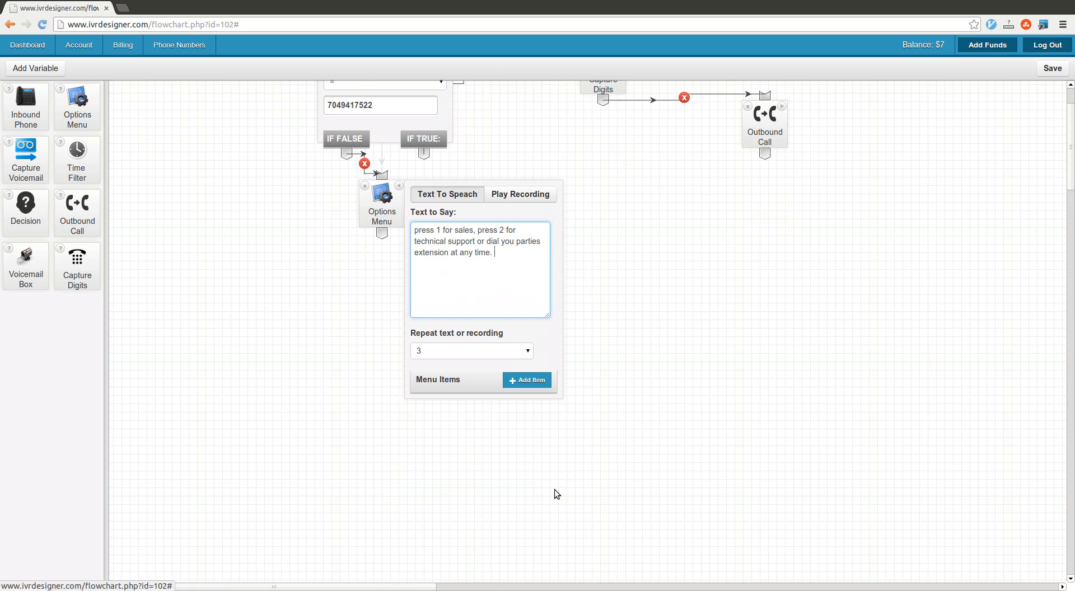
Add menu entries to the second options menu, including a fifth option 424.
left_click(526, 381)
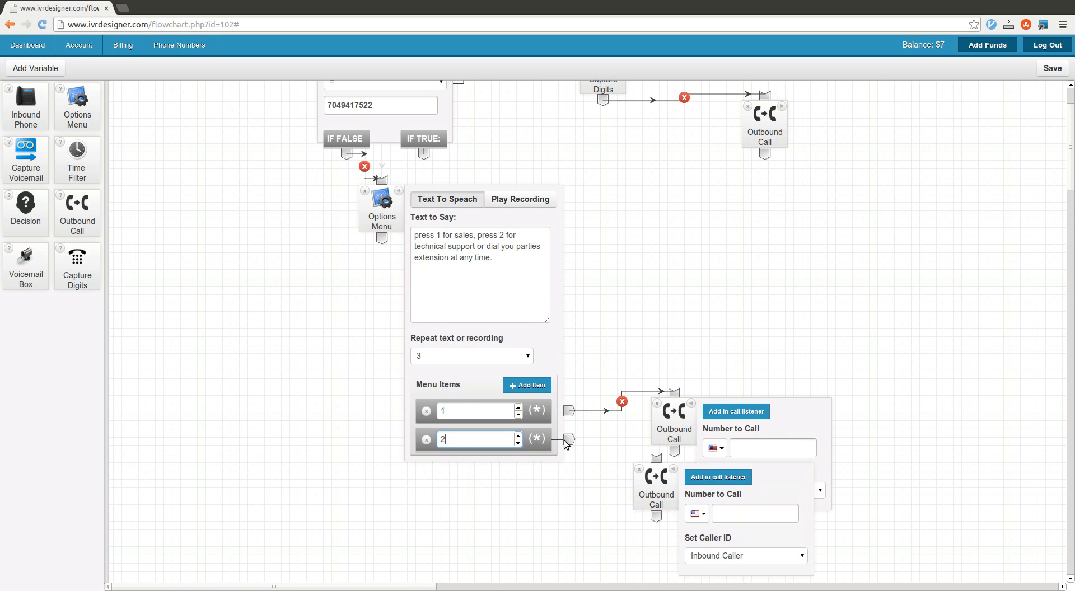
left_click(527, 385)
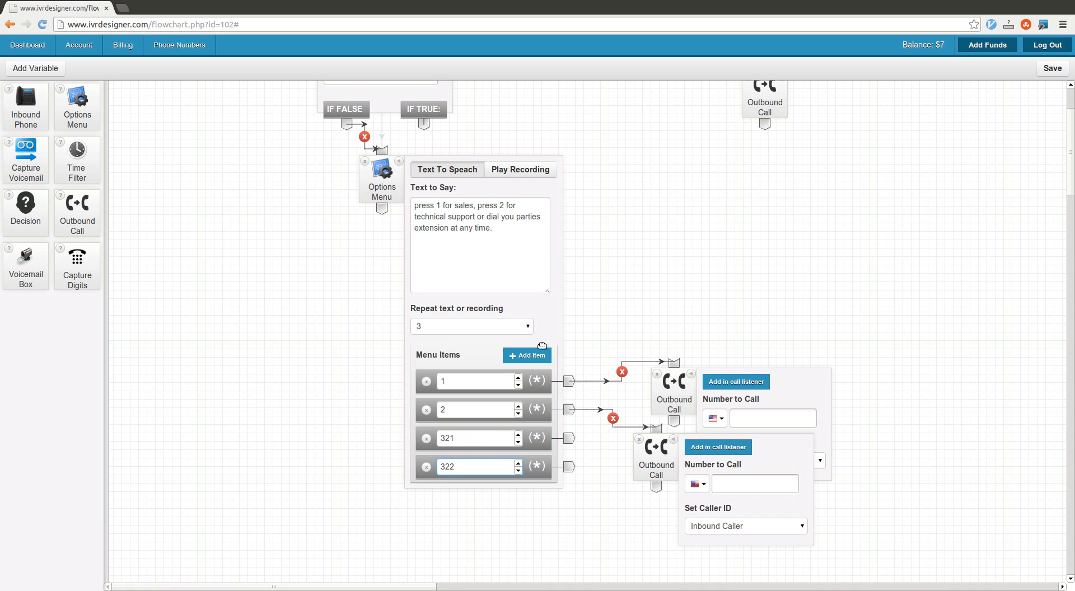
left_click(527, 355)
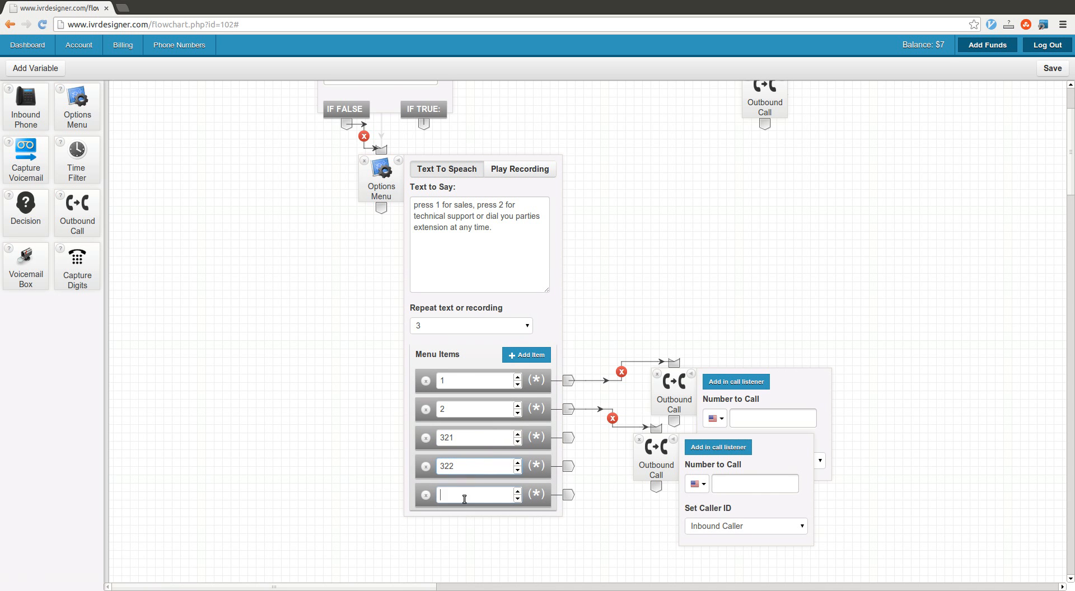
type("424")
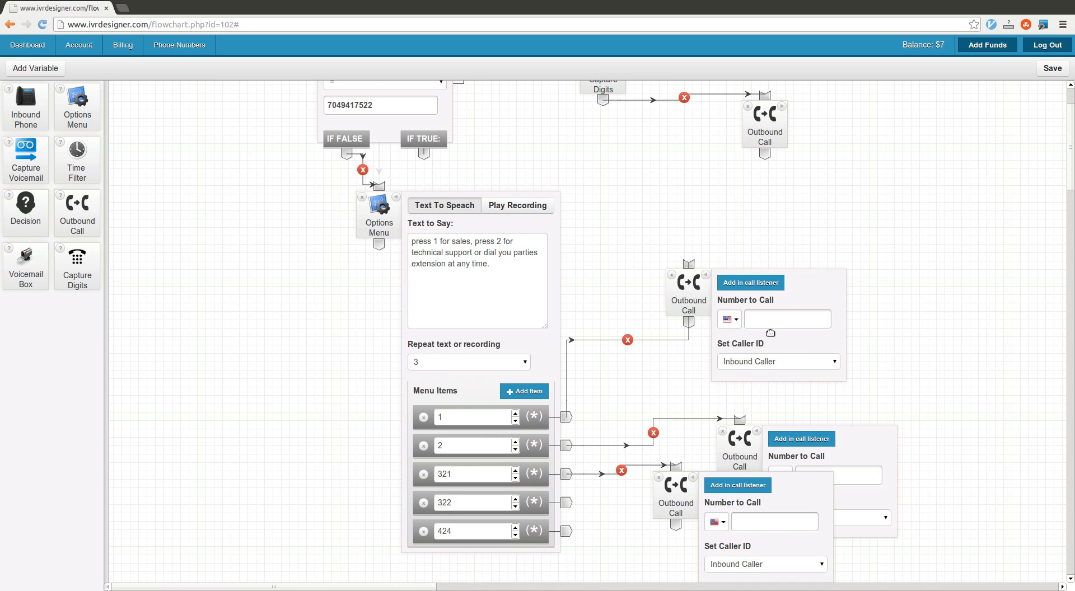
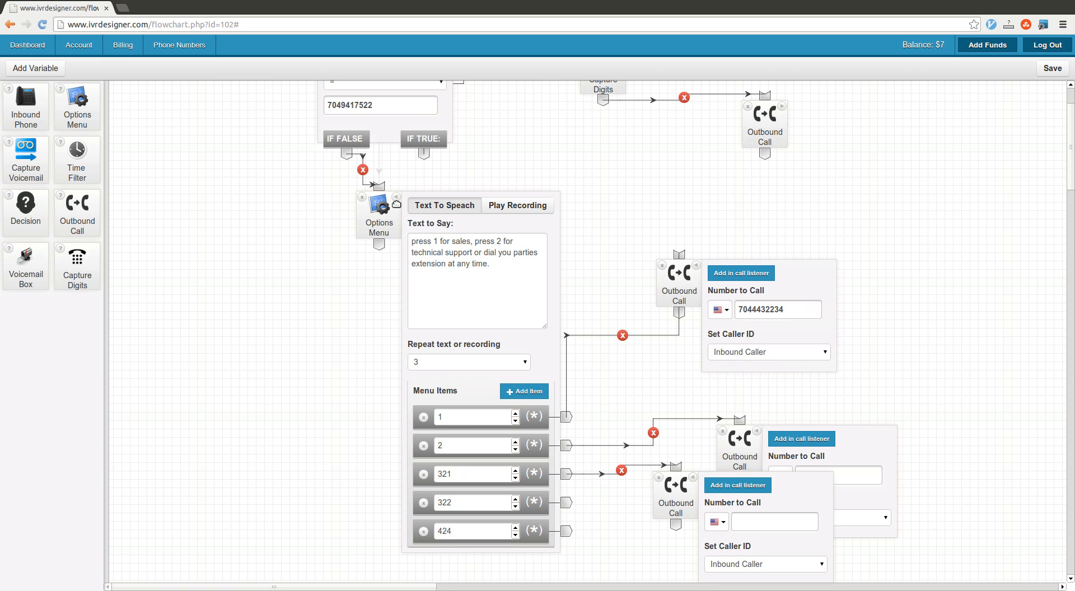
left_click(362, 198)
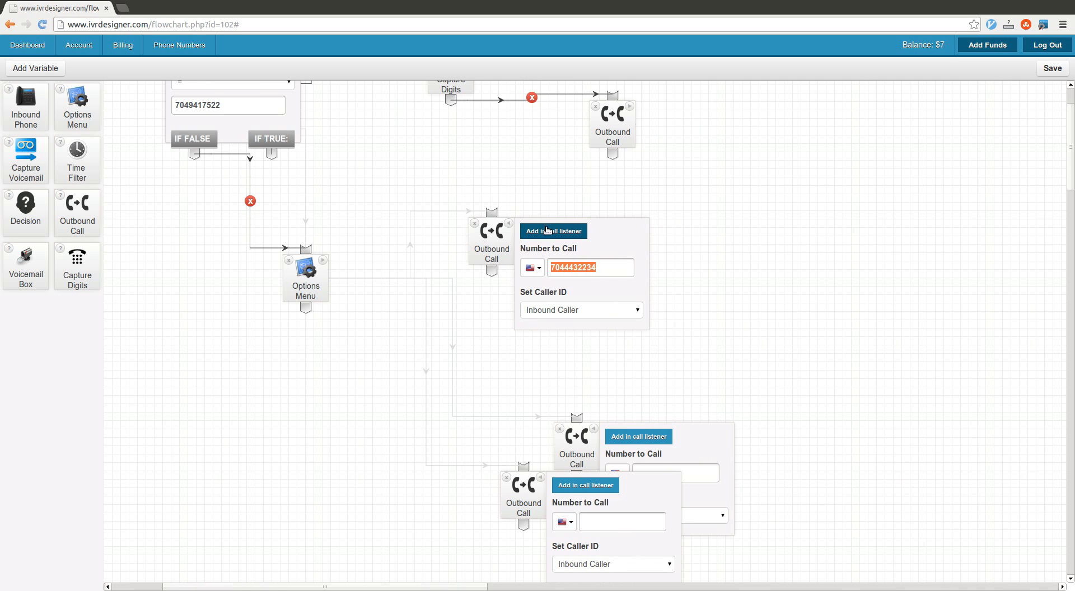
Add an in-call listener to the sales Outbound Call with menu items 1 and 2.
left_click(554, 232)
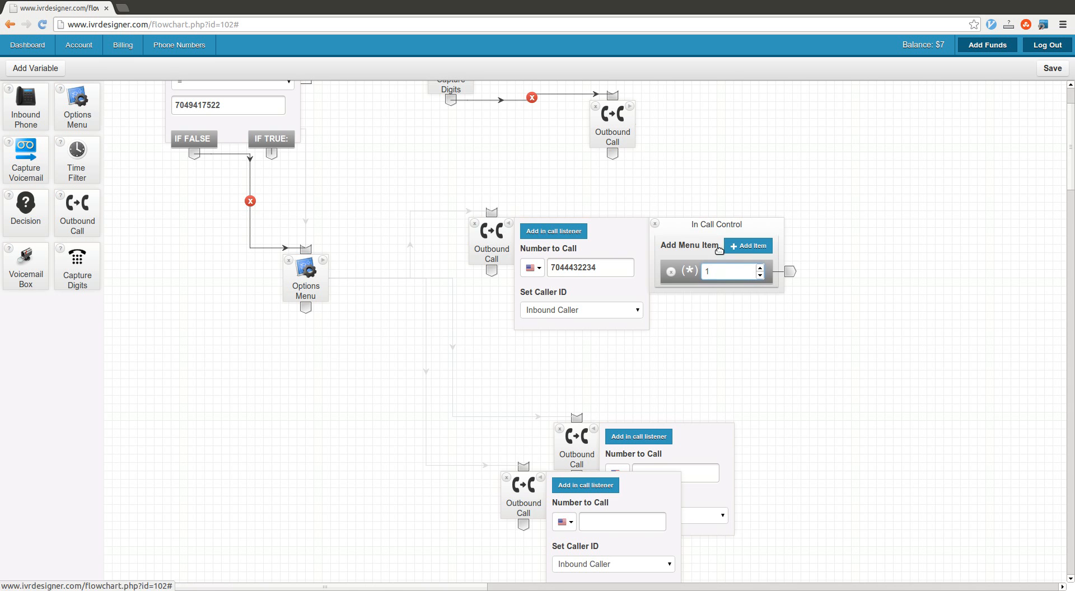
left_click(748, 247)
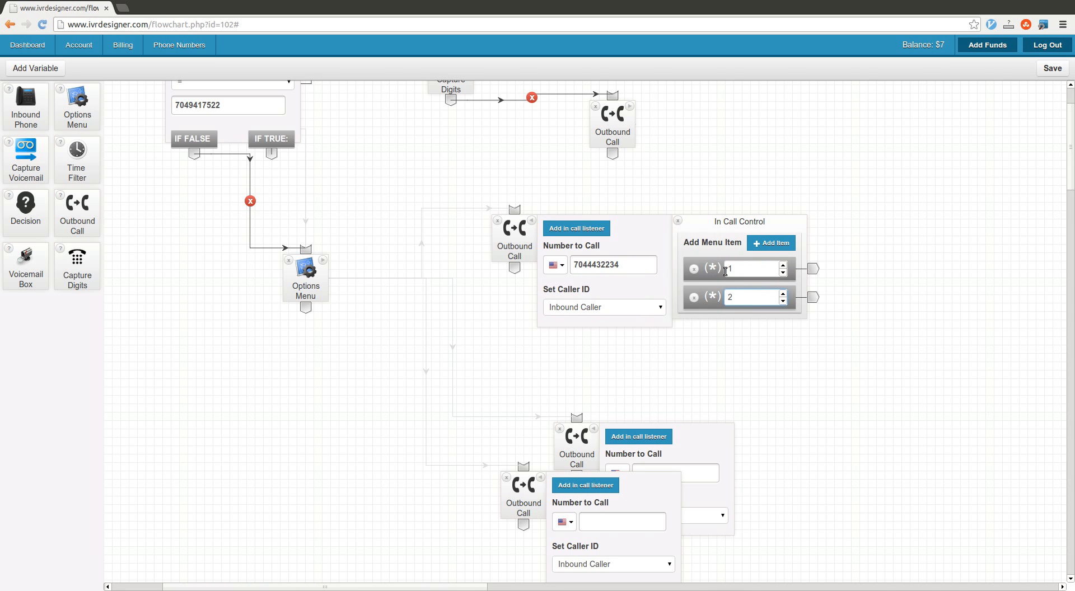
mouse_move(529, 393)
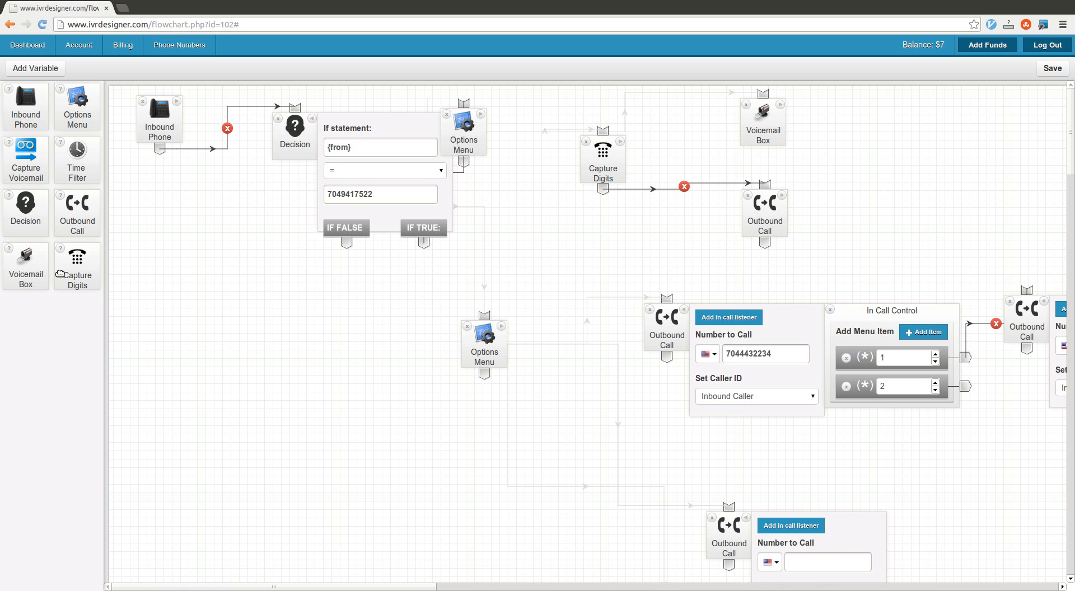
mouse_move(104, 172)
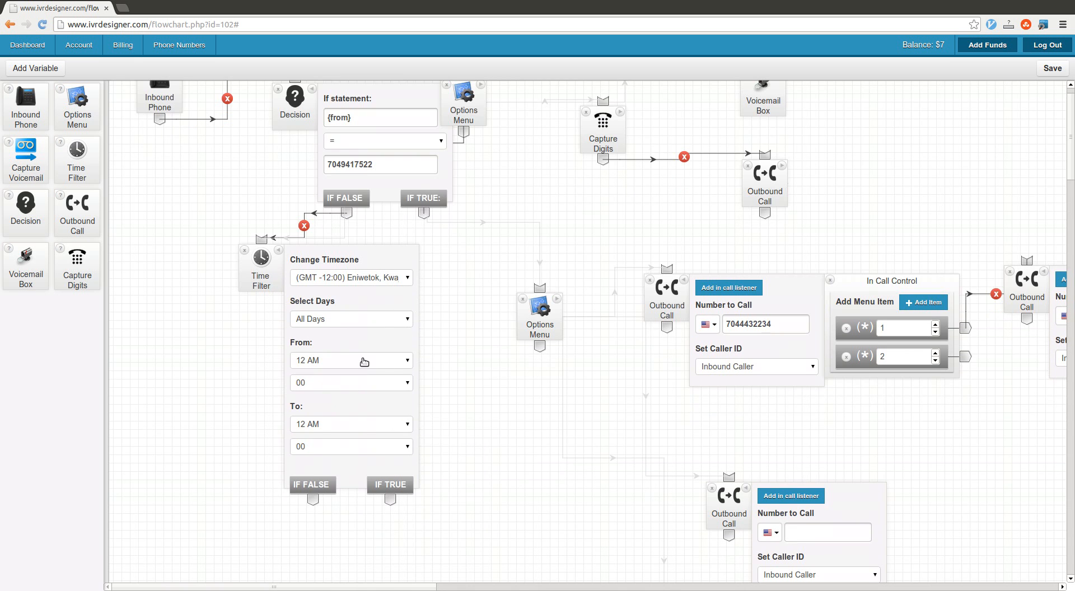
Set the Time Filter hours from 09 AM to 05 PM Eastern.
left_click(352, 278)
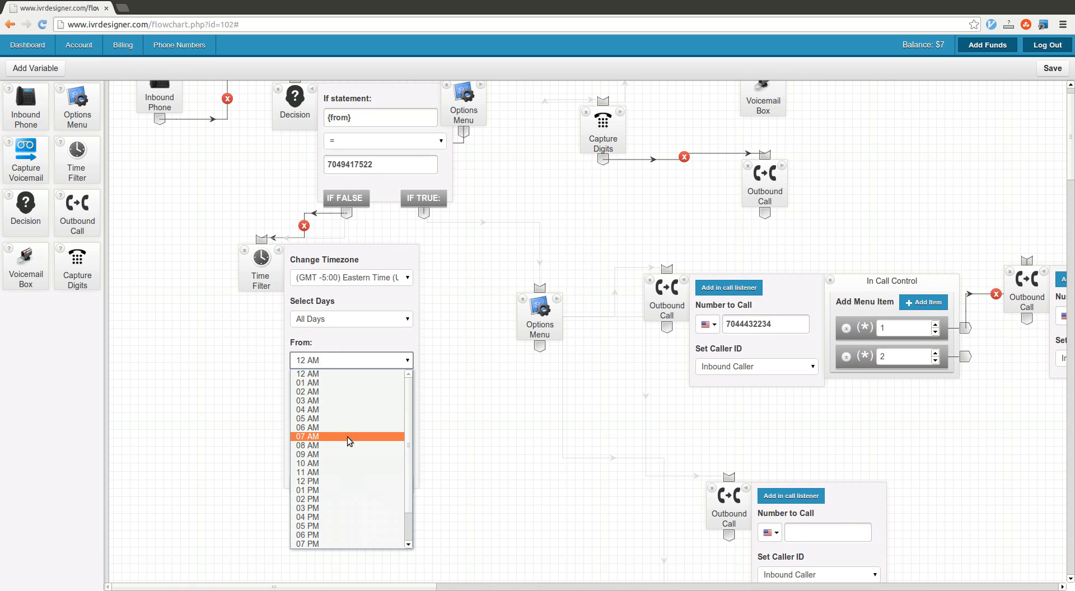
mouse_move(340, 448)
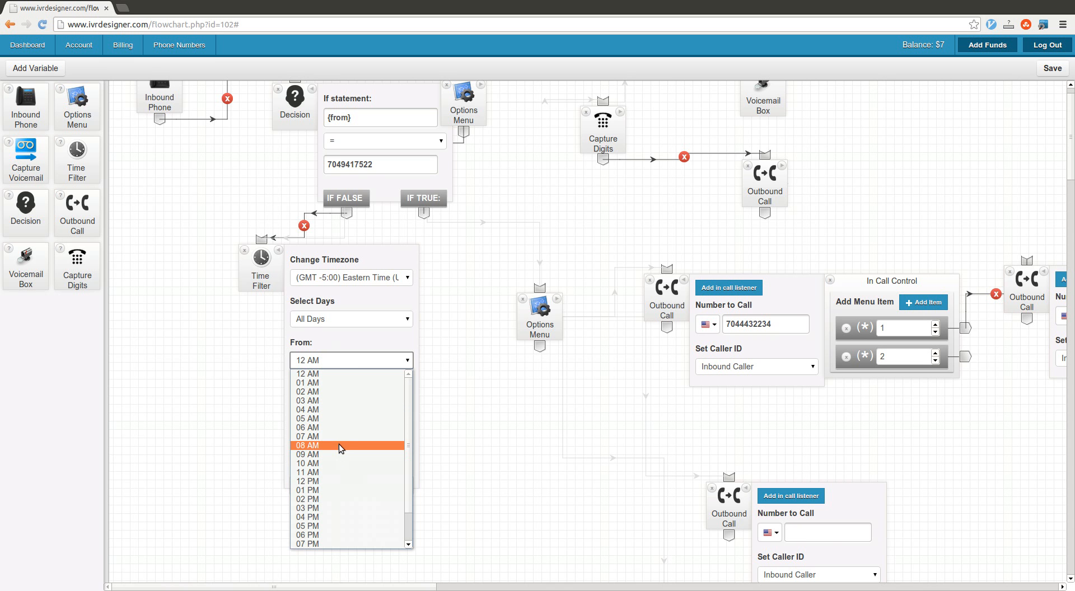
left_click(307, 454)
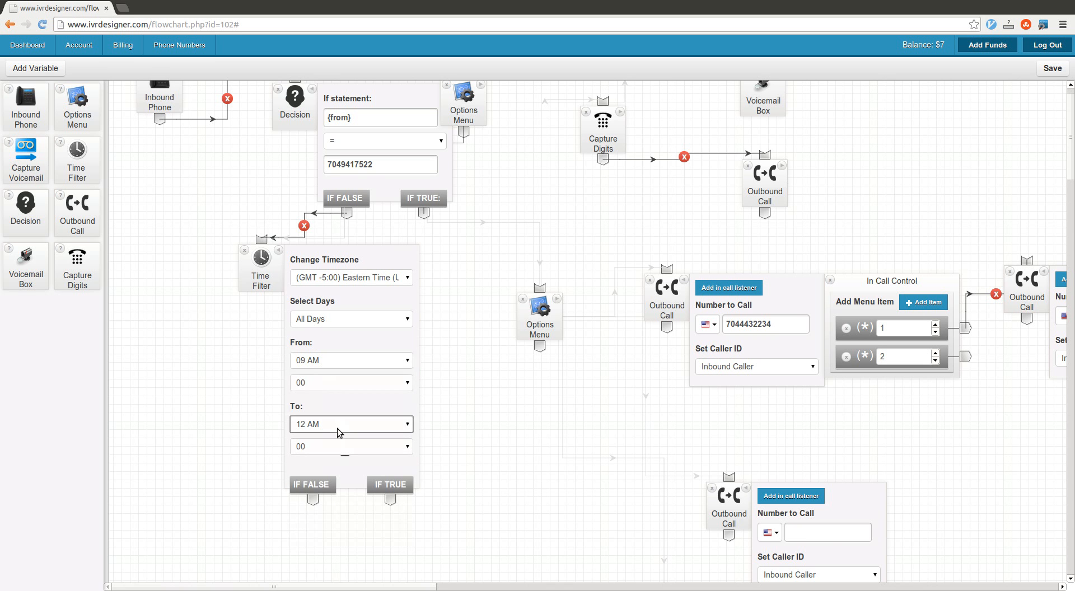
left_click(352, 425)
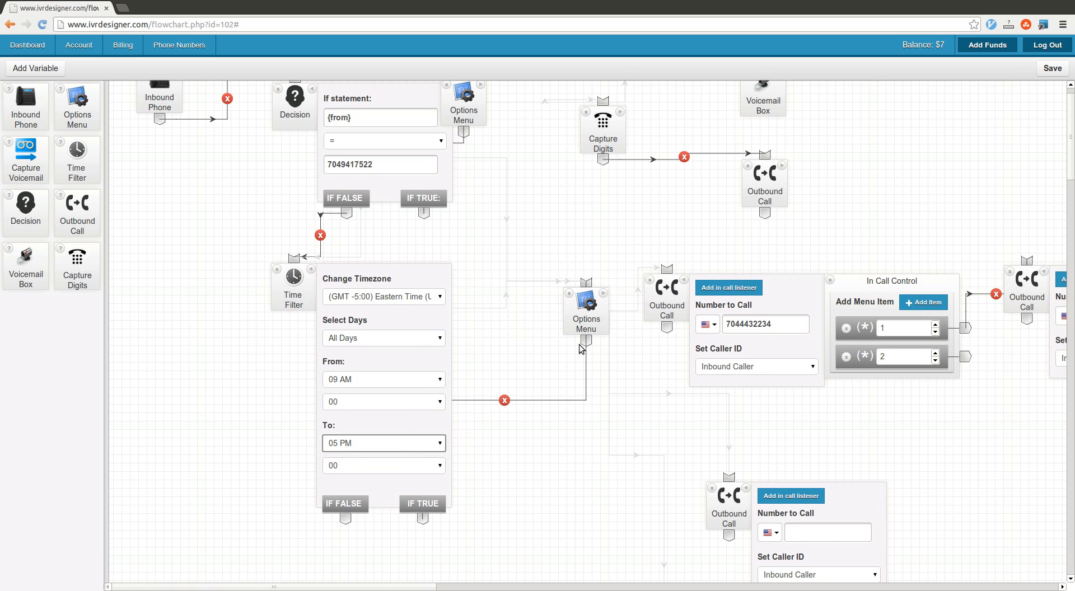
scroll("down", 3)
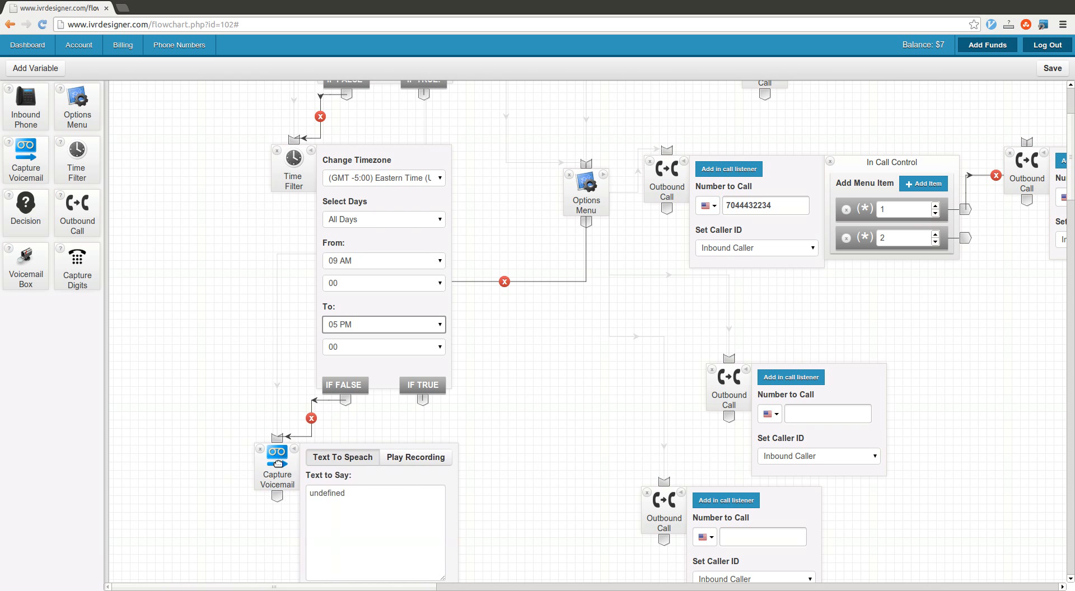
Enter the Text to Say message 'sorry we are closed now. Please leave a message'.
type("sorry we are closed")
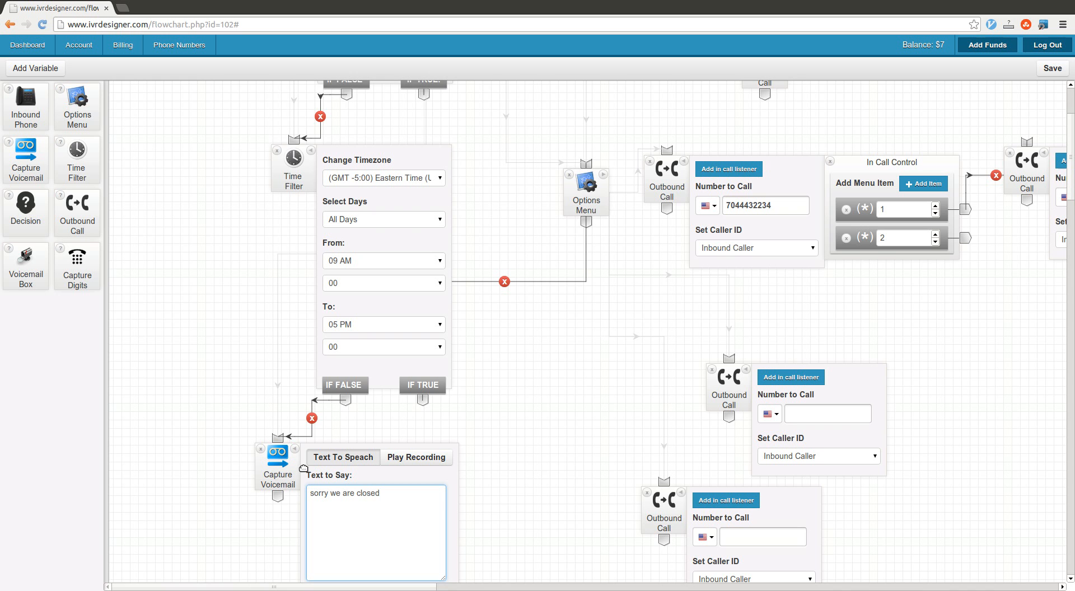
type("now. Plea")
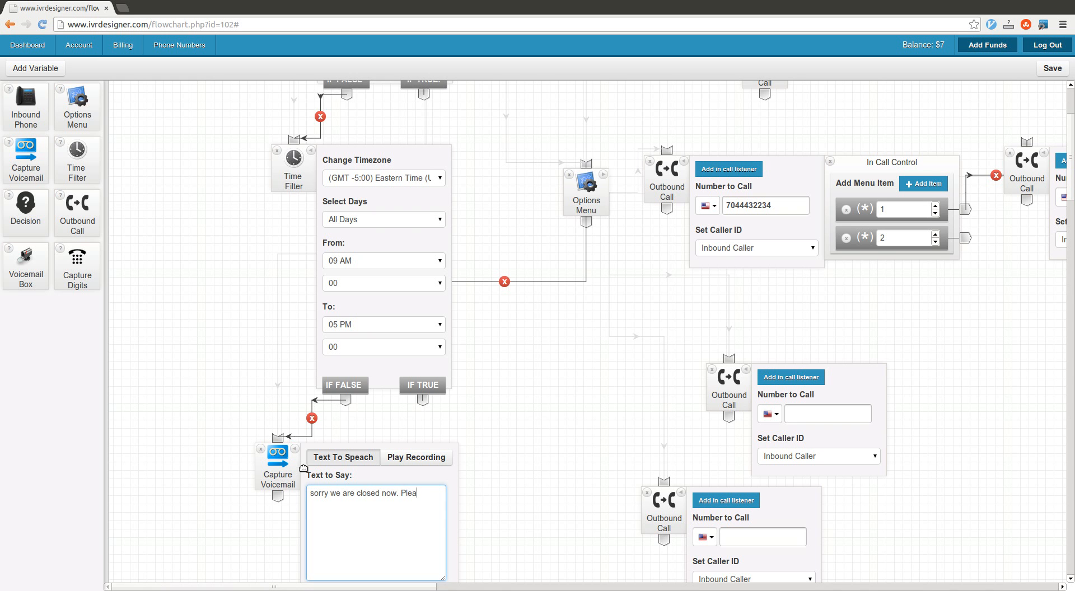
type("se leave a mes")
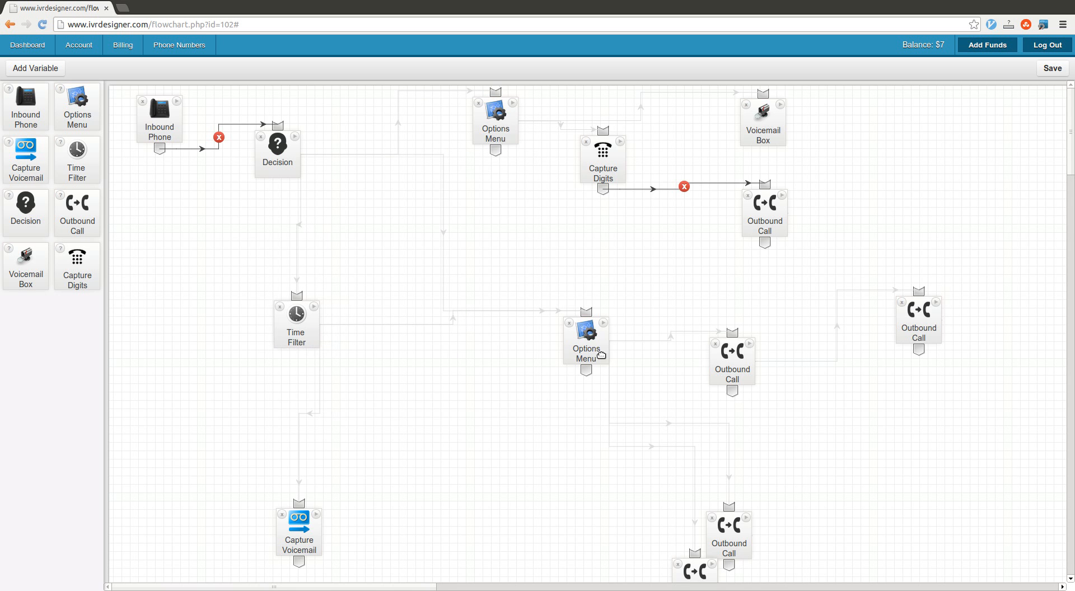
Move nodes into a tidier layout and briefly check the inbound phone's settings.
left_click_drag(586, 342, 628, 316)
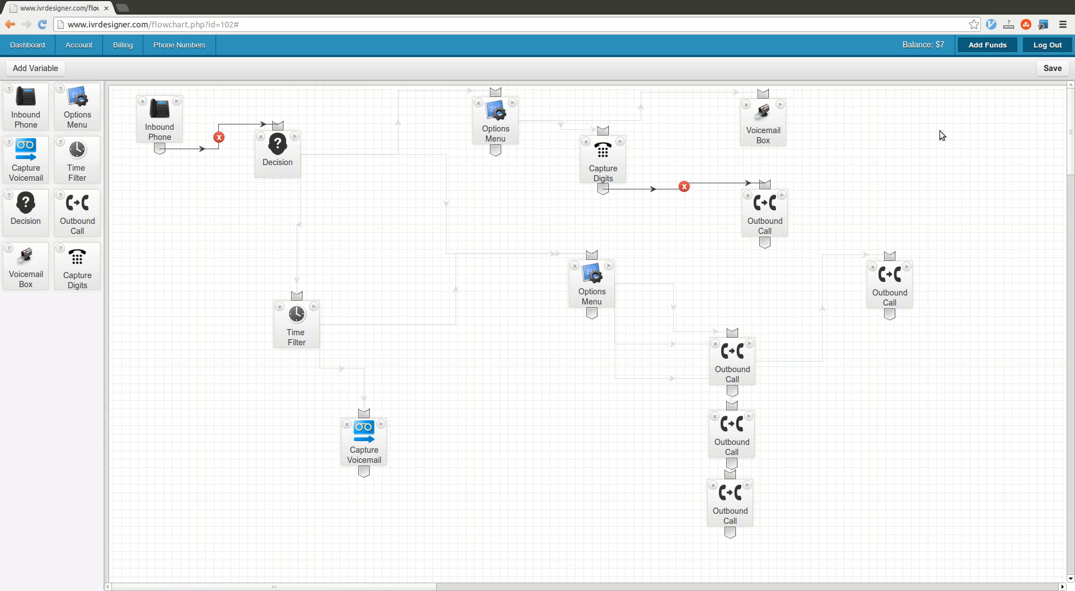
mouse_move(332, 221)
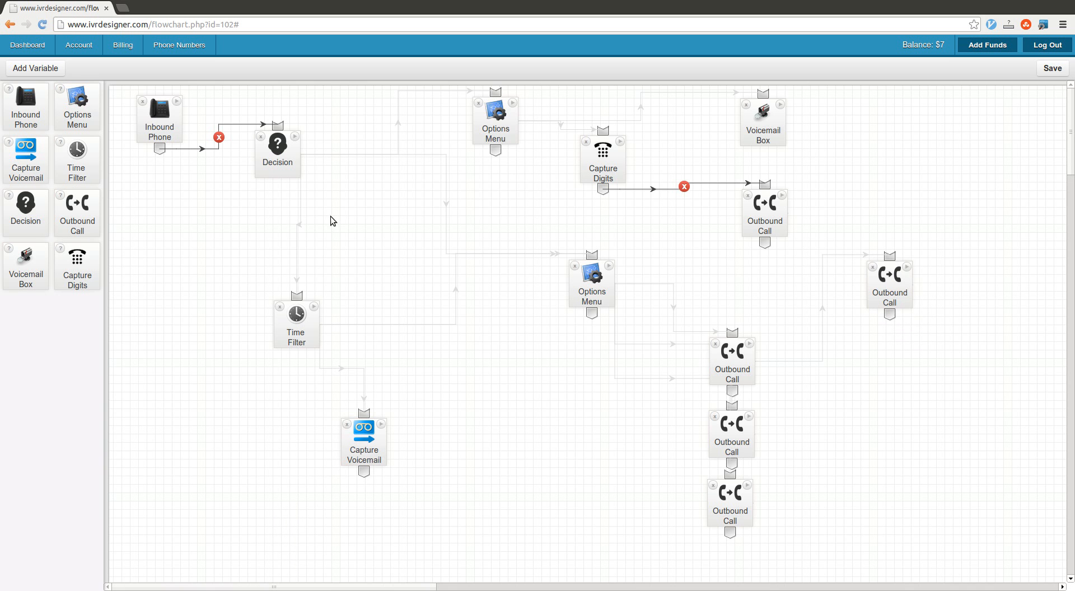
left_click(177, 102)
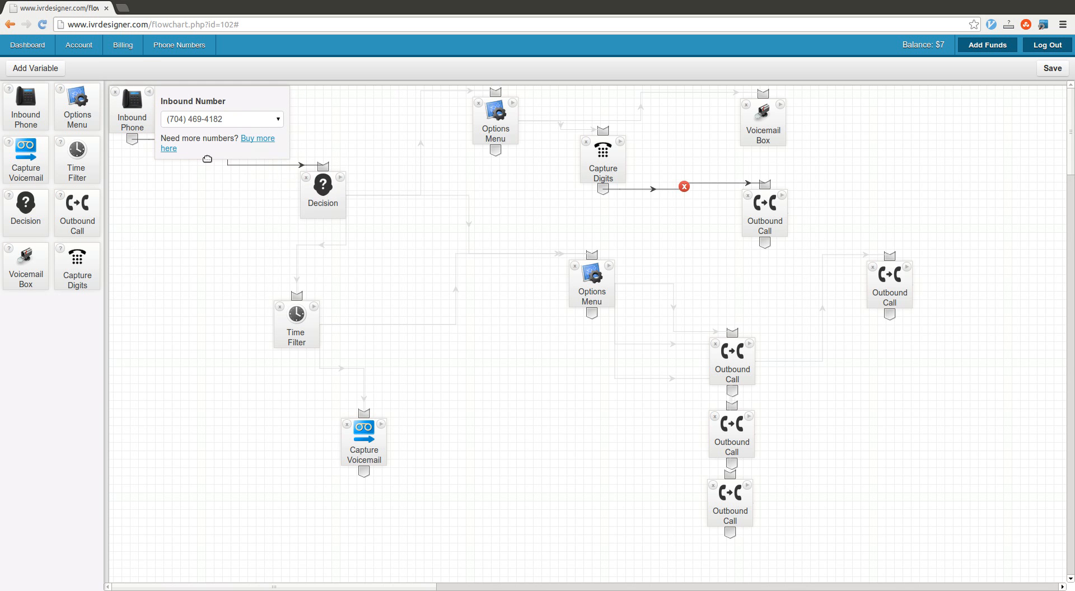
left_click(132, 105)
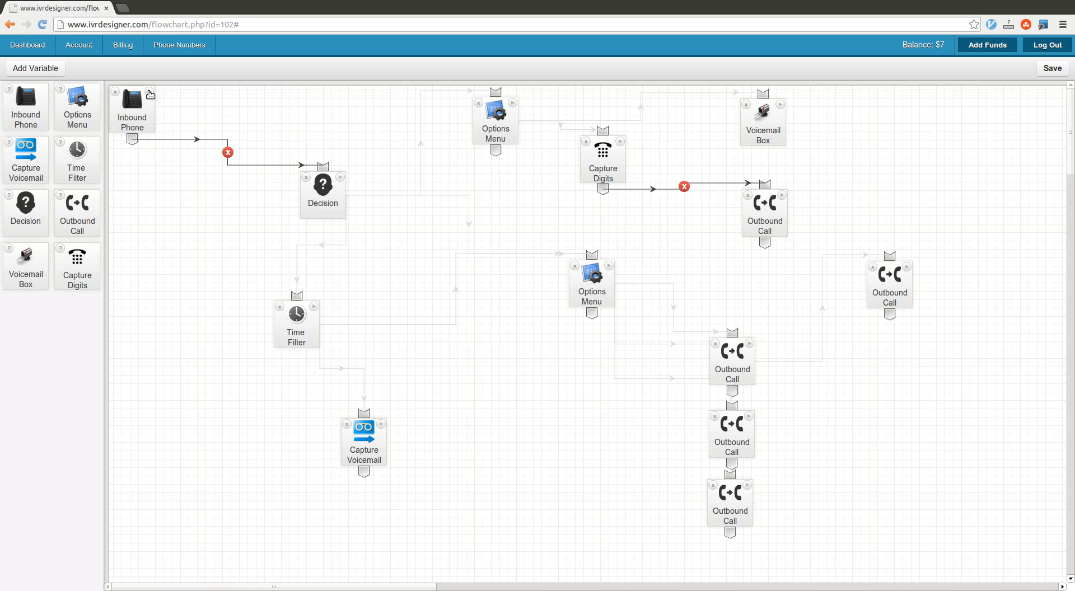
mouse_move(339, 204)
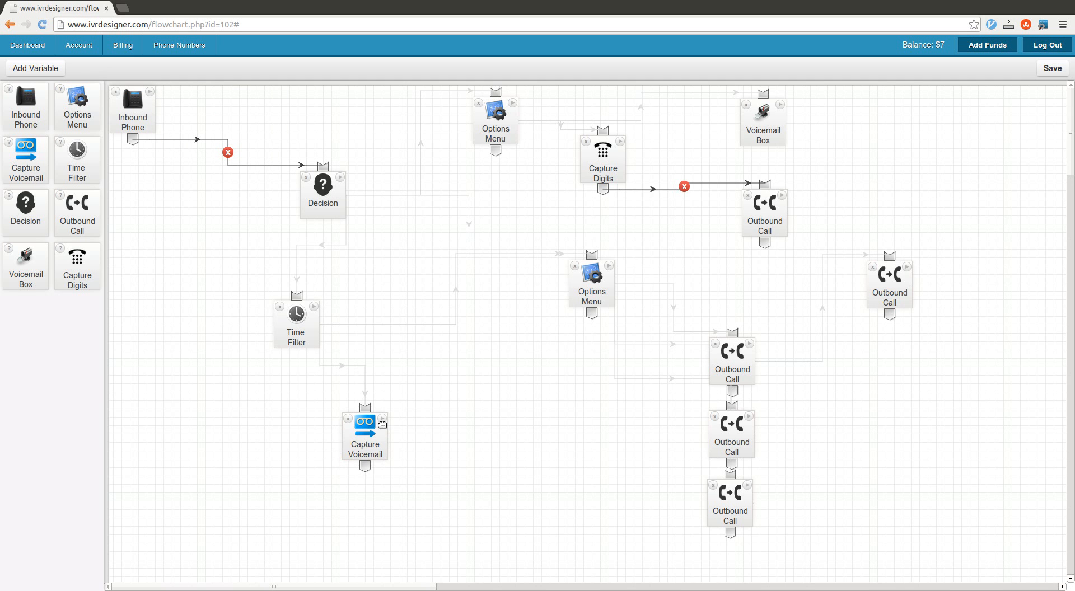
mouse_move(580, 369)
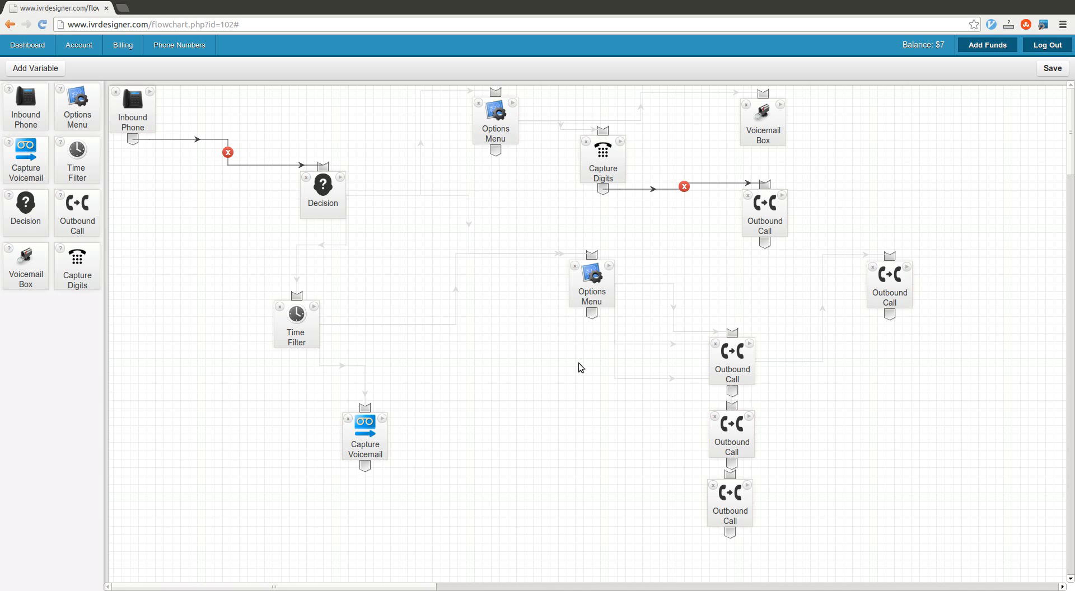
mouse_move(941, 233)
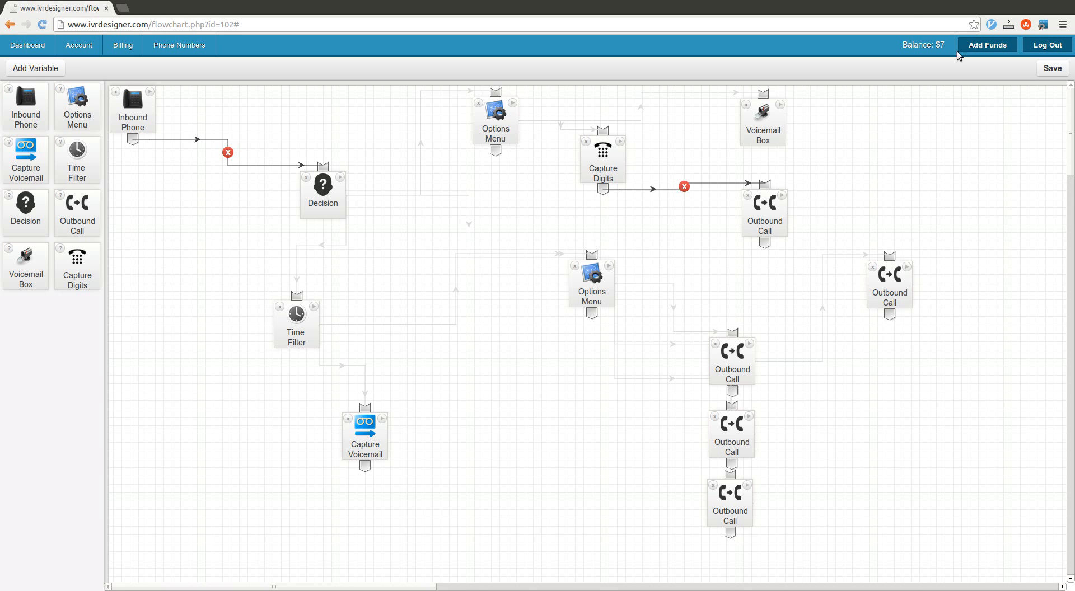
mouse_move(583, 226)
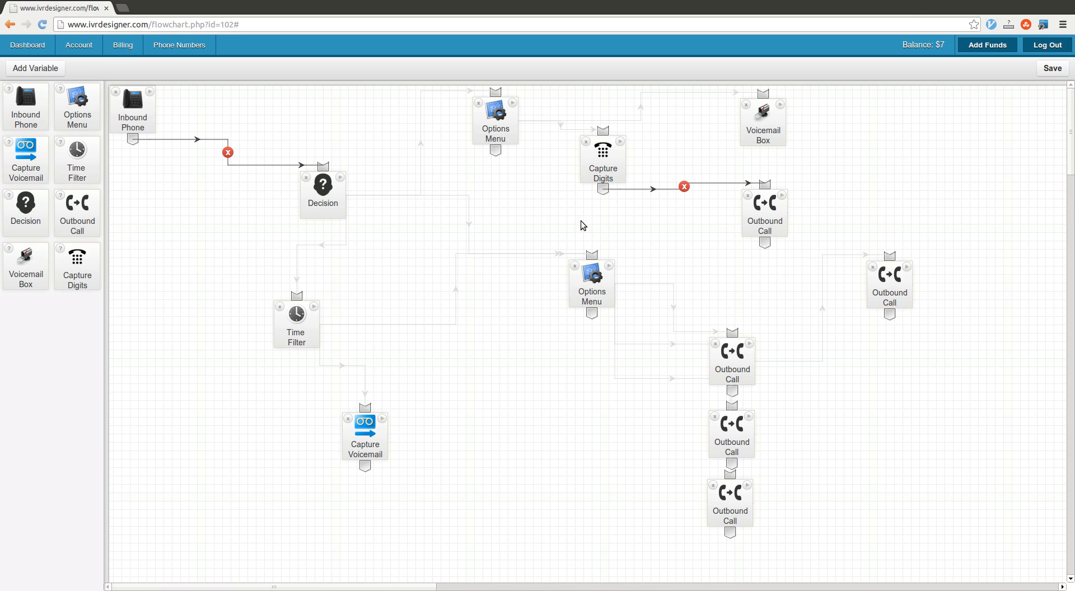
mouse_move(262, 415)
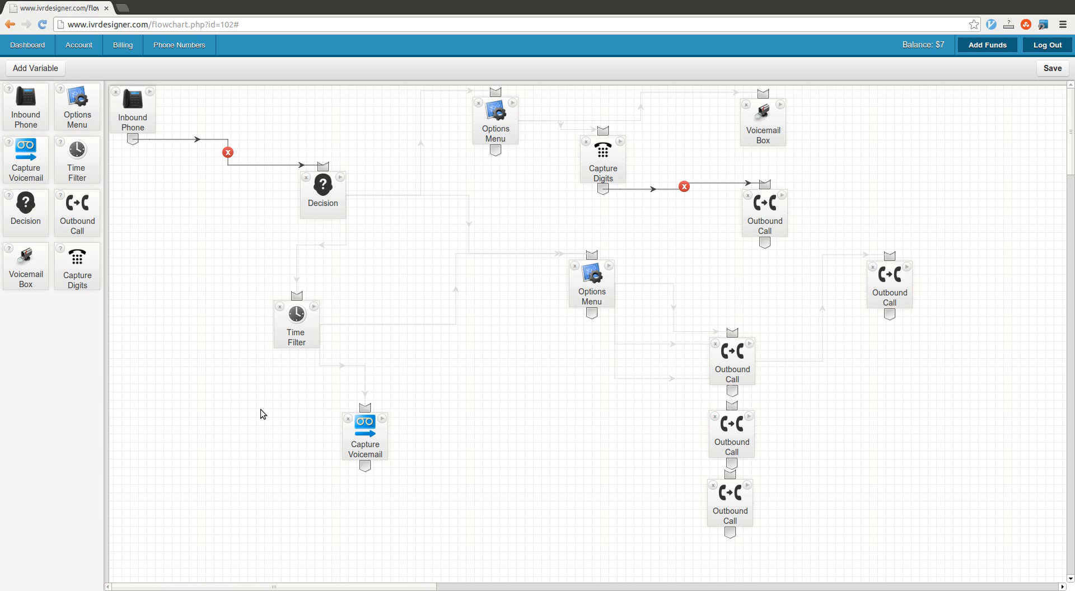
mouse_move(592, 147)
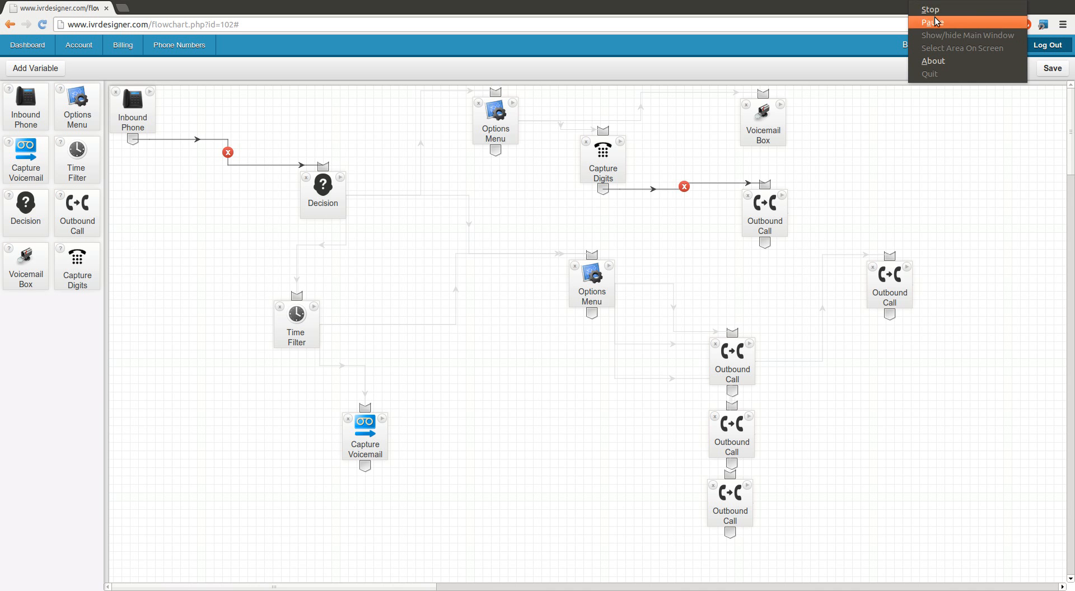
mouse_move(935, 10)
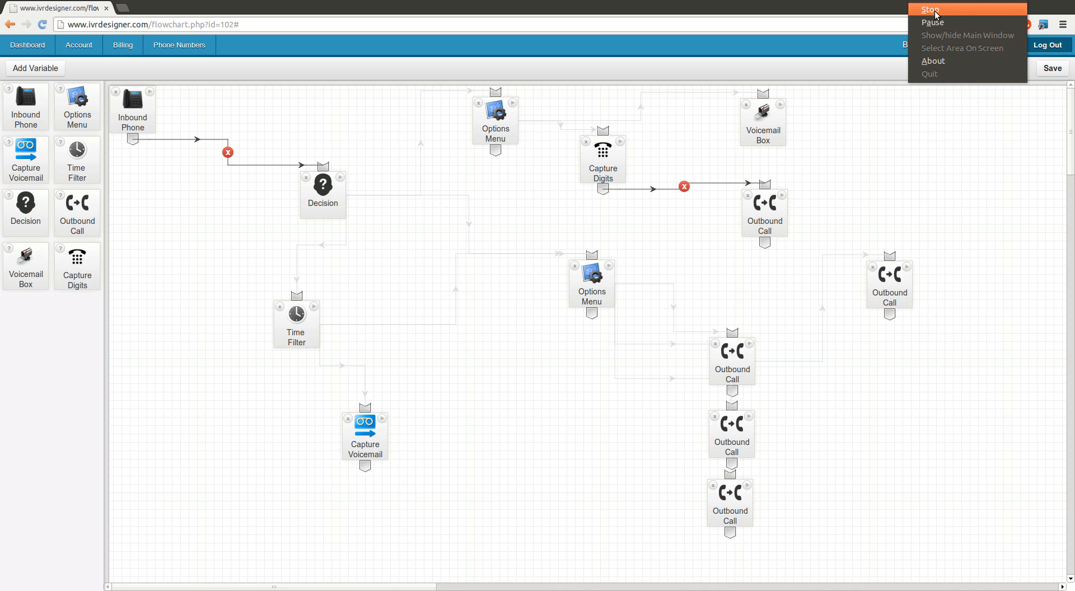